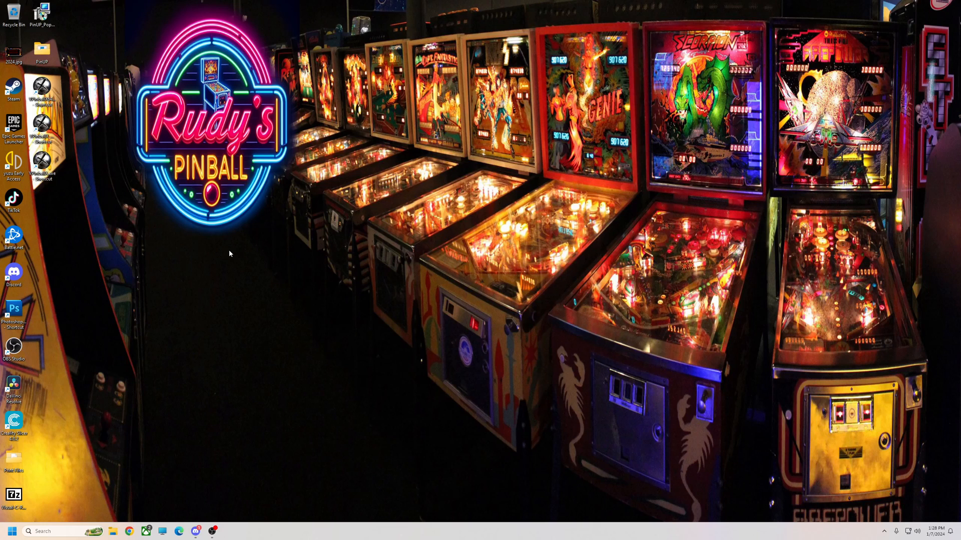
mouse_move(225, 258)
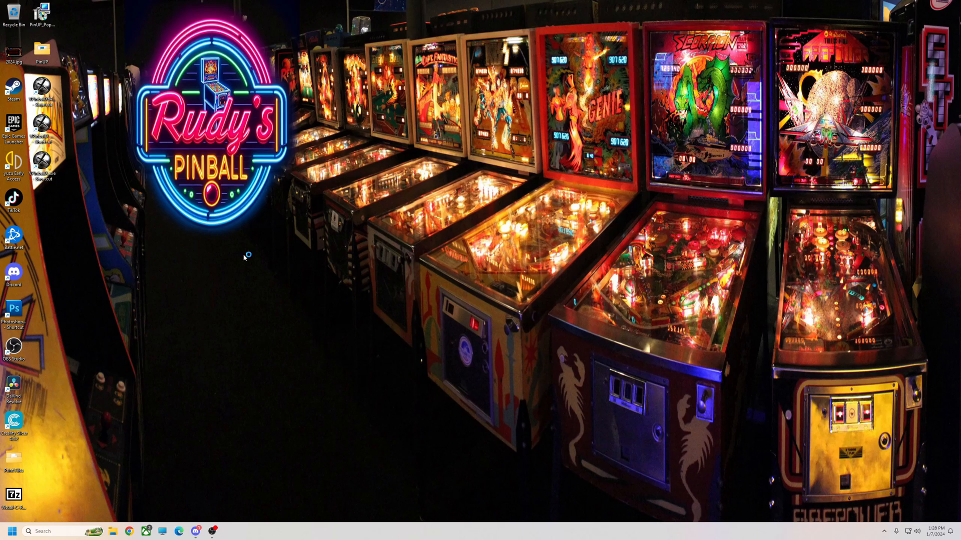
mouse_move(245, 257)
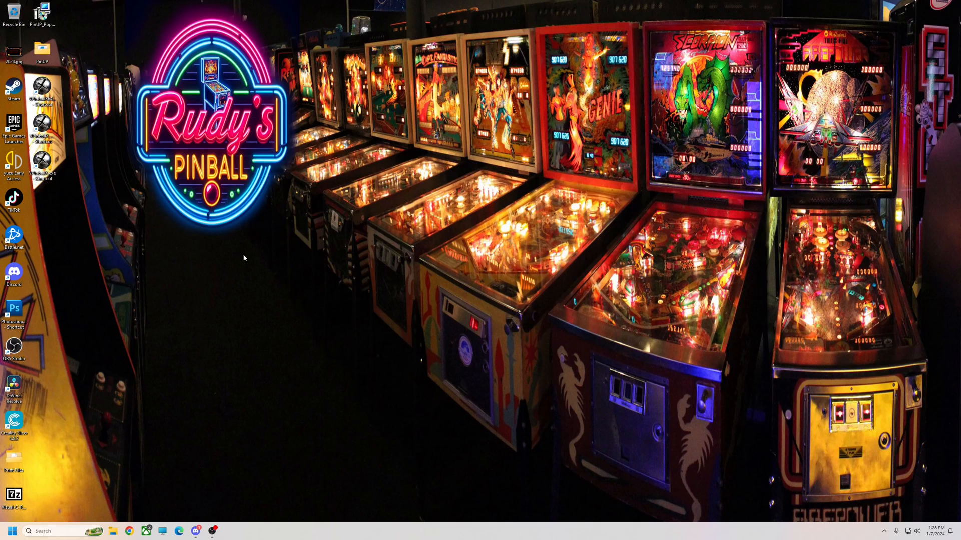
Launch NVIDIA Control Panel from the desktop menu and go to Manage 3D Settings
right_click(363, 226)
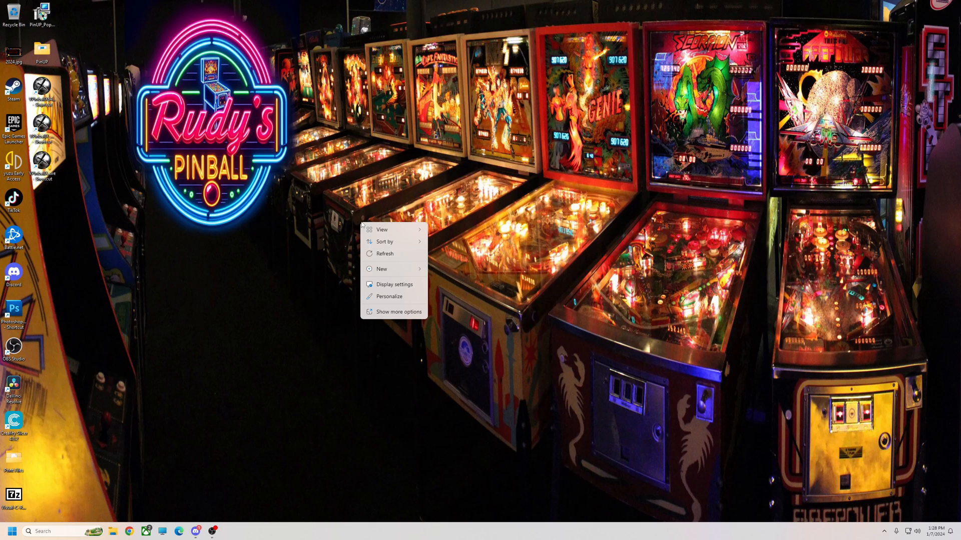
click(397, 312)
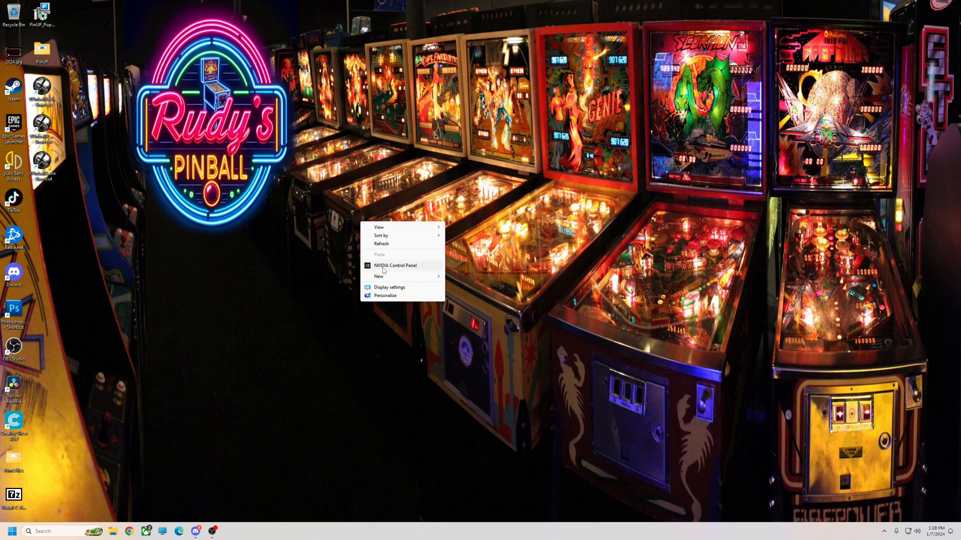
click(374, 271)
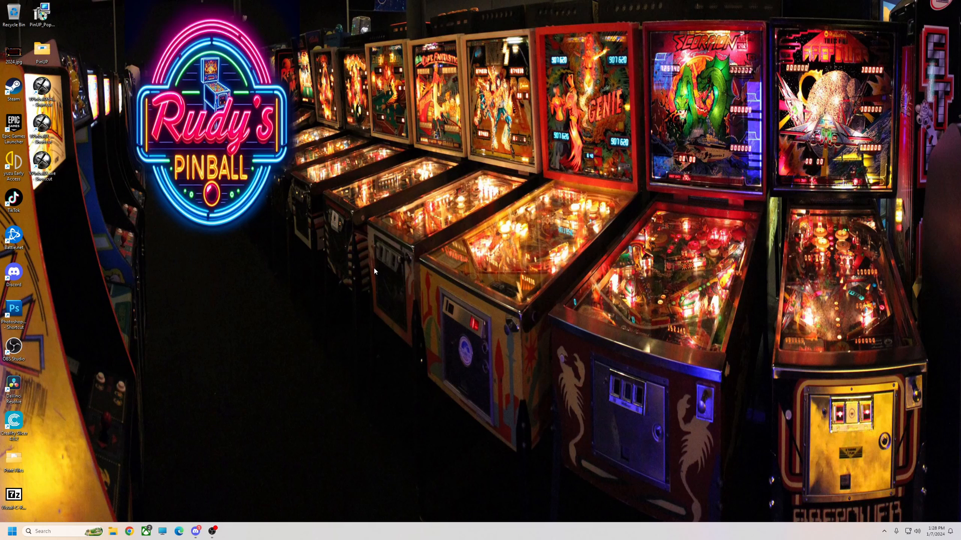
click(229, 532)
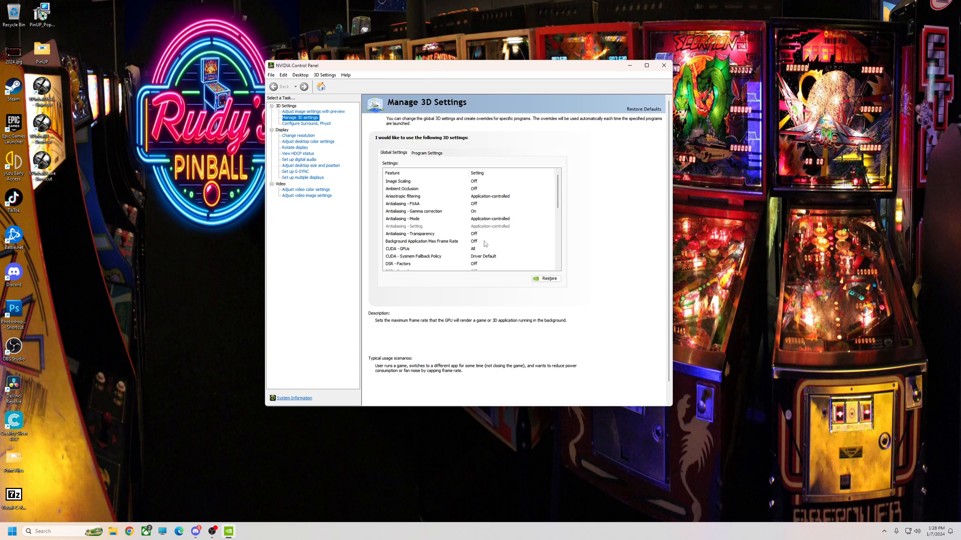
mouse_move(481, 242)
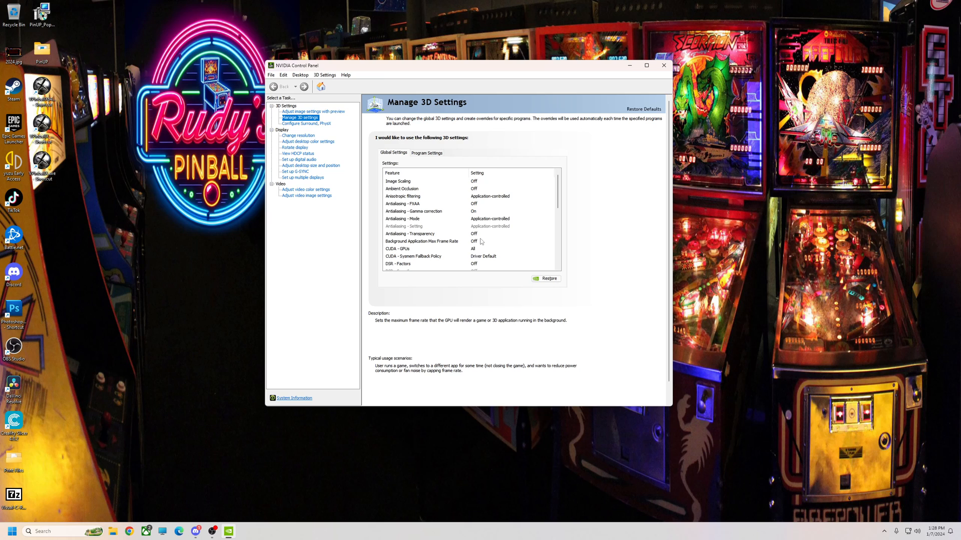
Set Power management mode to Prefer maximum performance in the global 3D settings
click(402, 196)
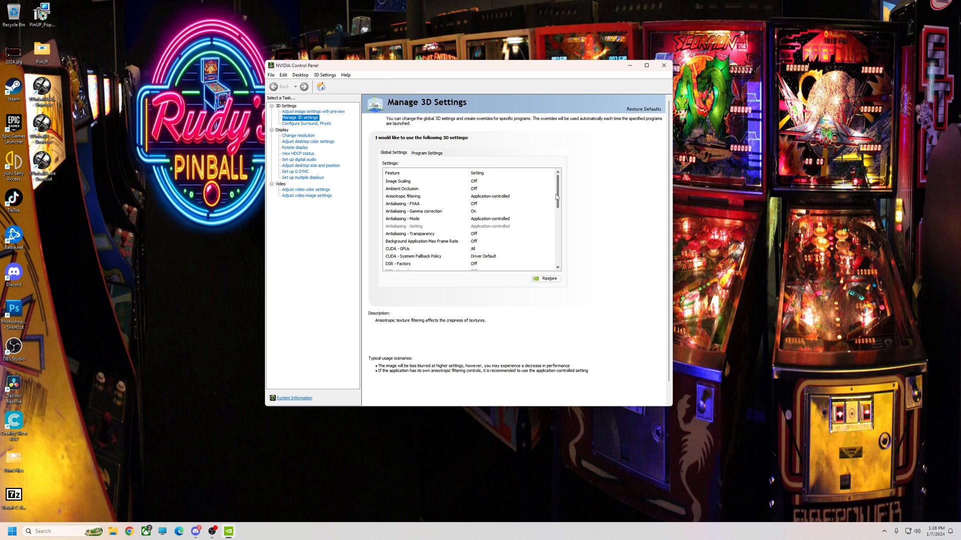
scroll(down, 3)
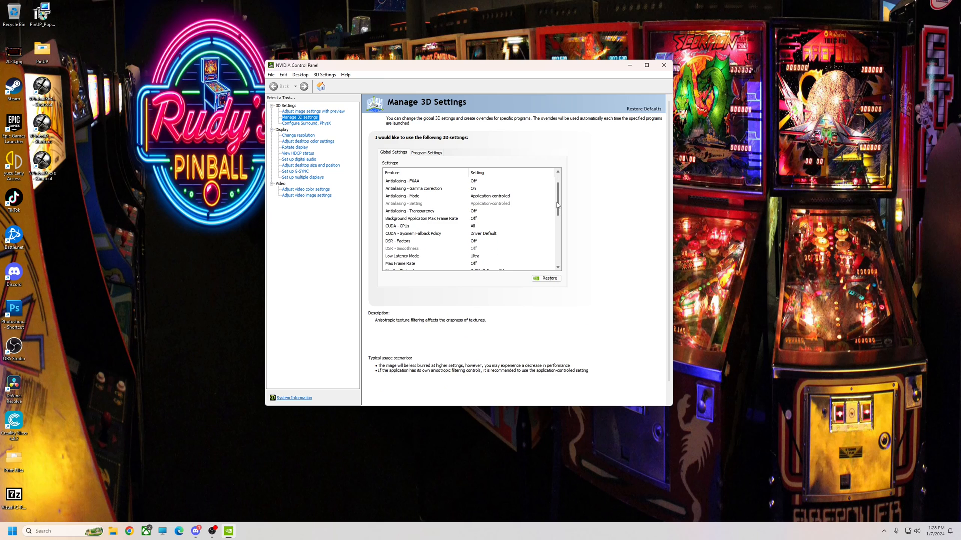
scroll(down, 3)
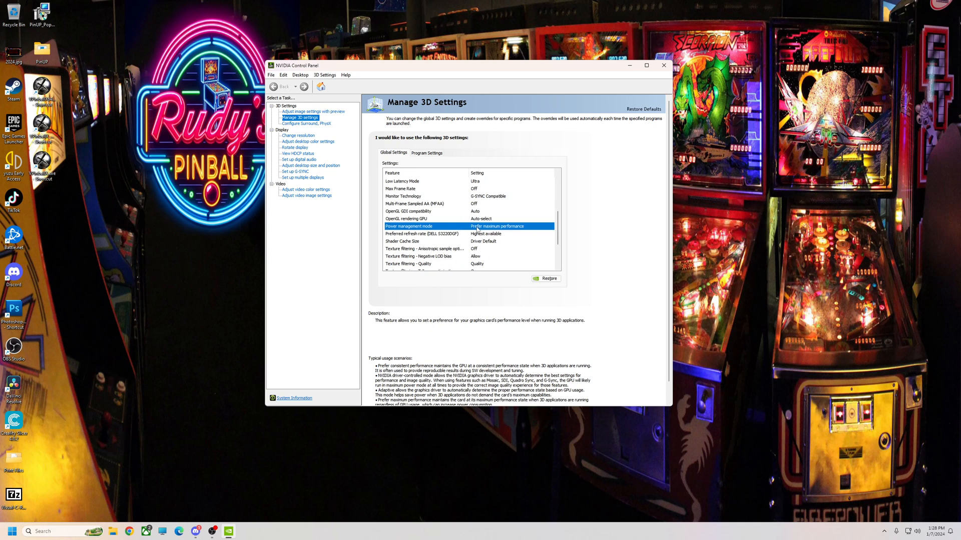
click(497, 226)
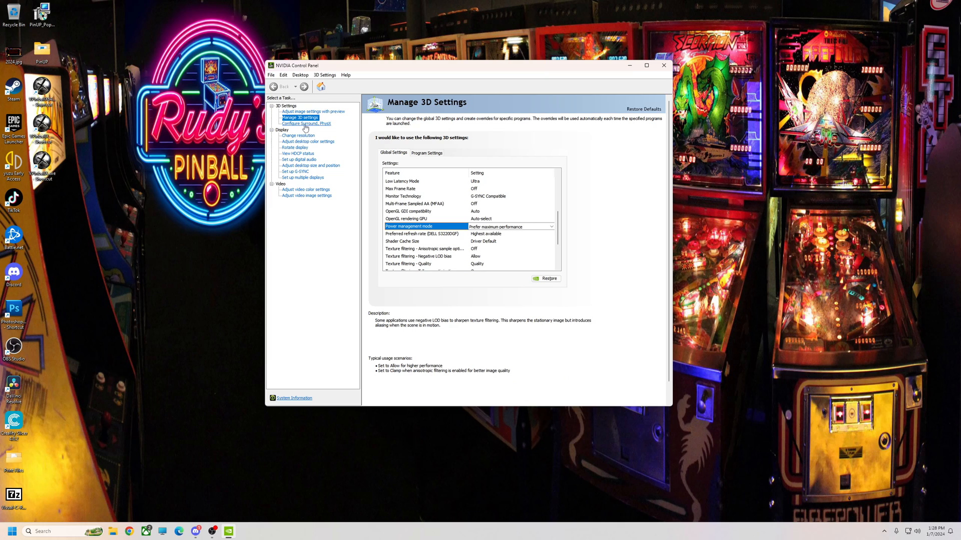
mouse_move(305, 190)
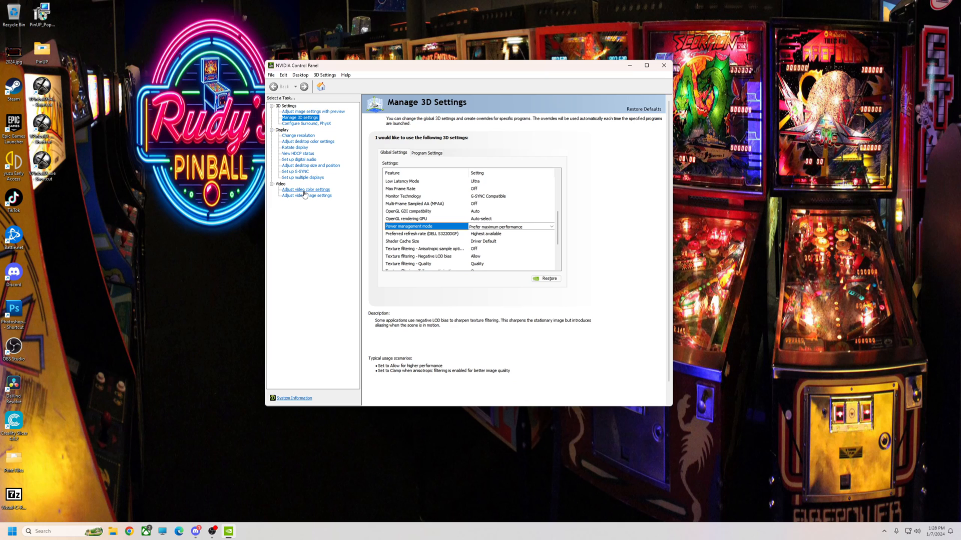
Review Change Resolution and Output dynamic range, then the Dell ST2321L at 1920×1080, 60 Hz, RGB full
click(298, 135)
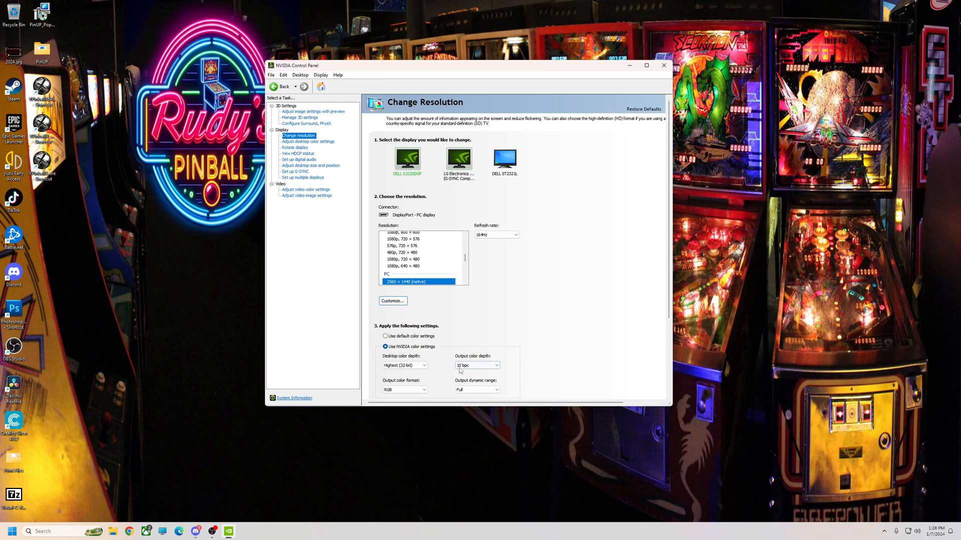
mouse_move(407, 354)
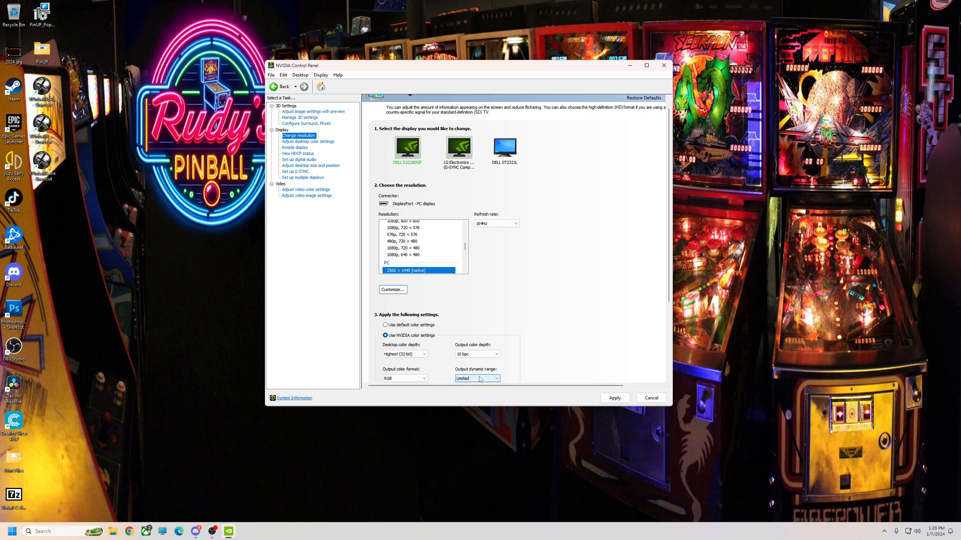
mouse_move(492, 380)
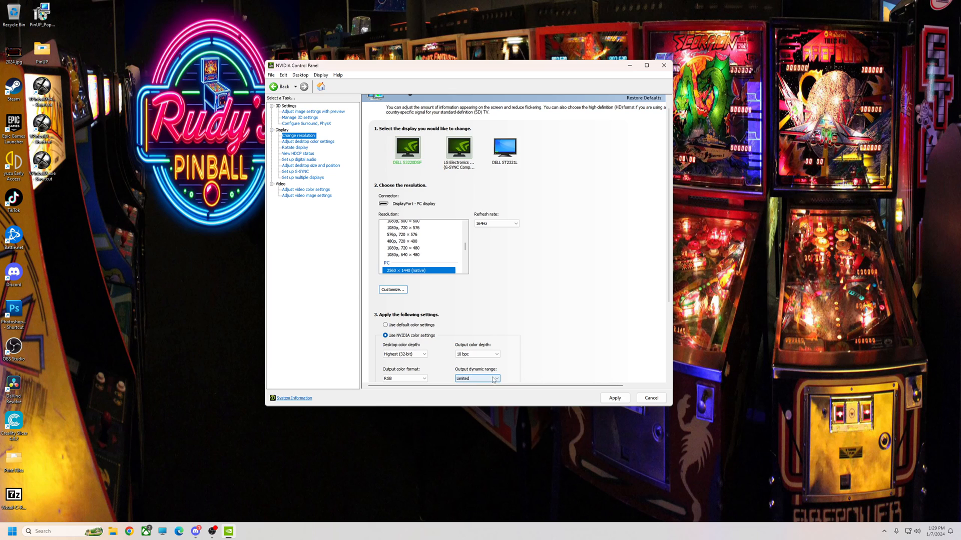
click(476, 379)
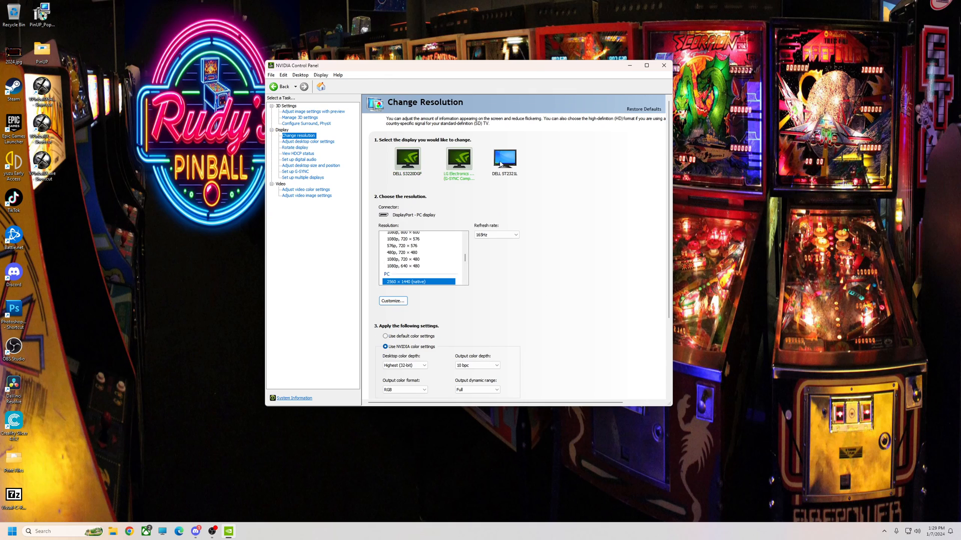
click(504, 159)
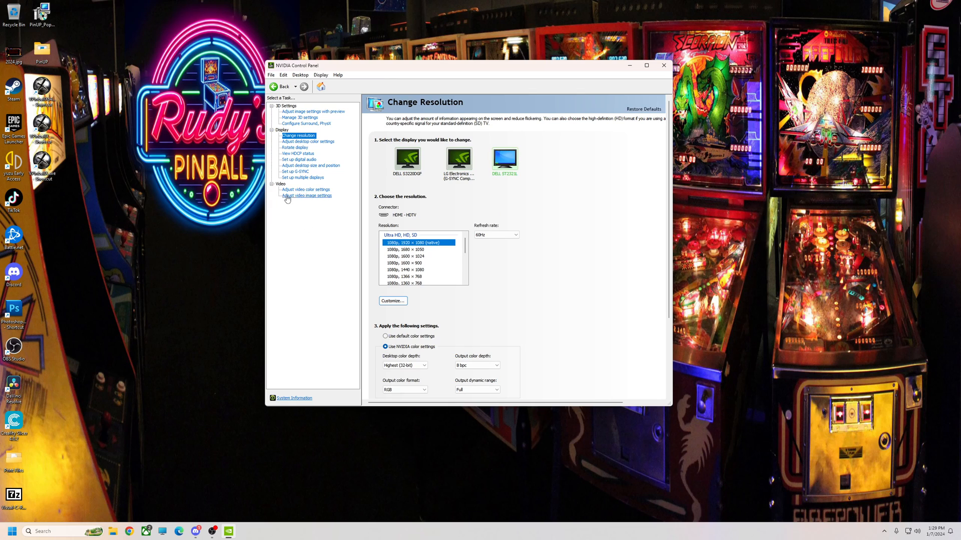
mouse_move(305, 191)
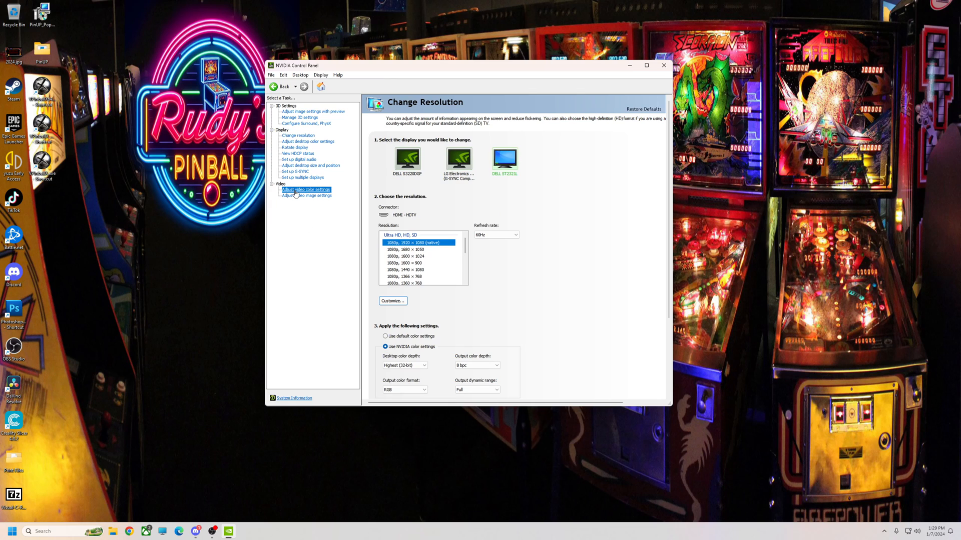
Have video colour use the NVIDIA settings with Full (0-255) dynamic range, checked on the Dell ST2321L
click(306, 189)
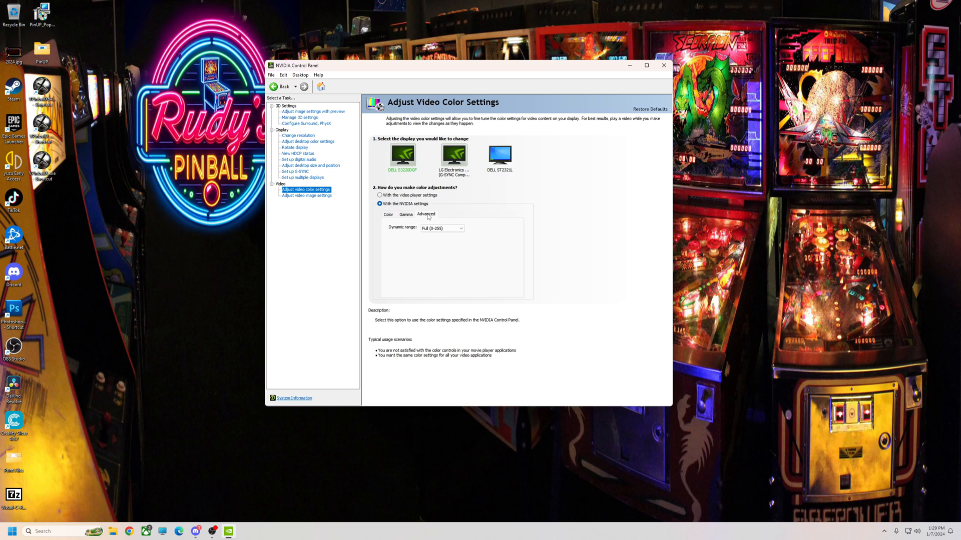
click(441, 228)
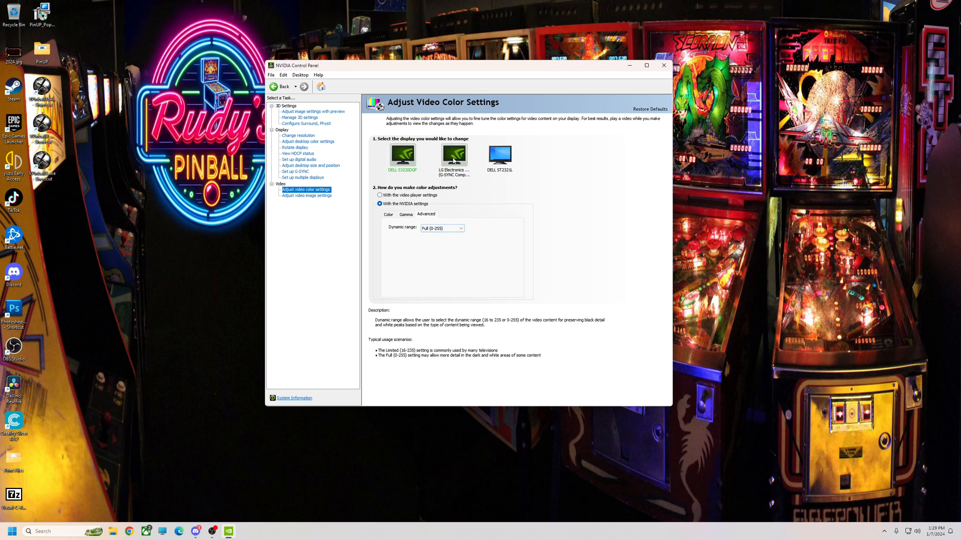
click(499, 155)
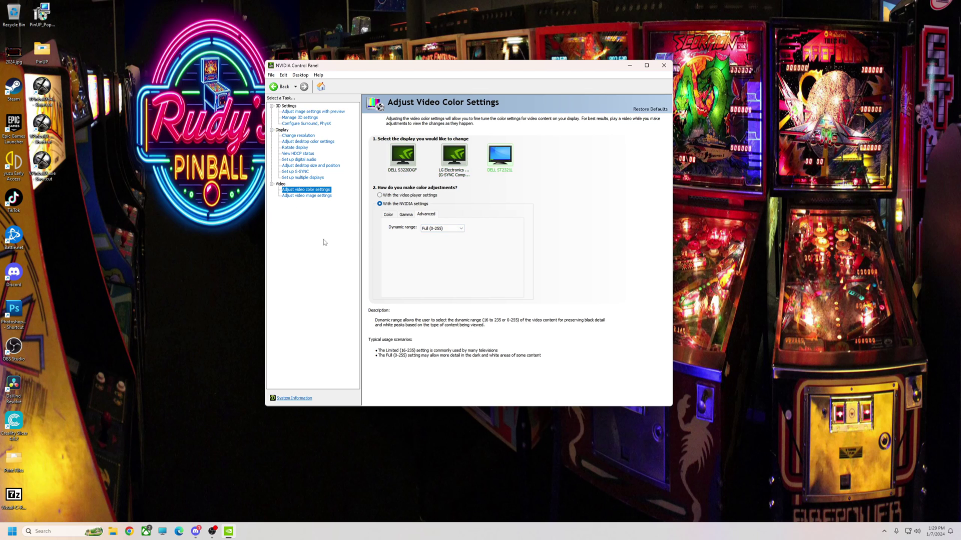
mouse_move(336, 280)
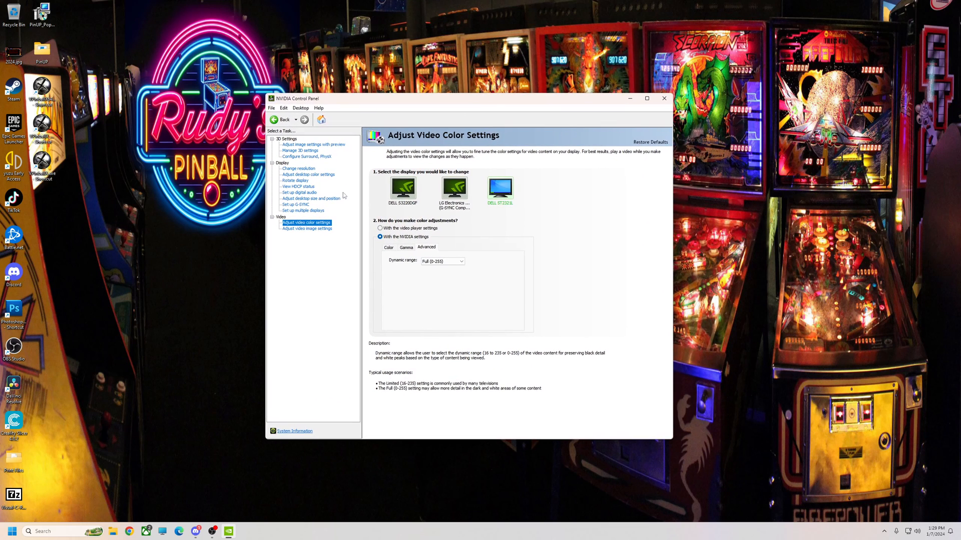
mouse_move(292, 152)
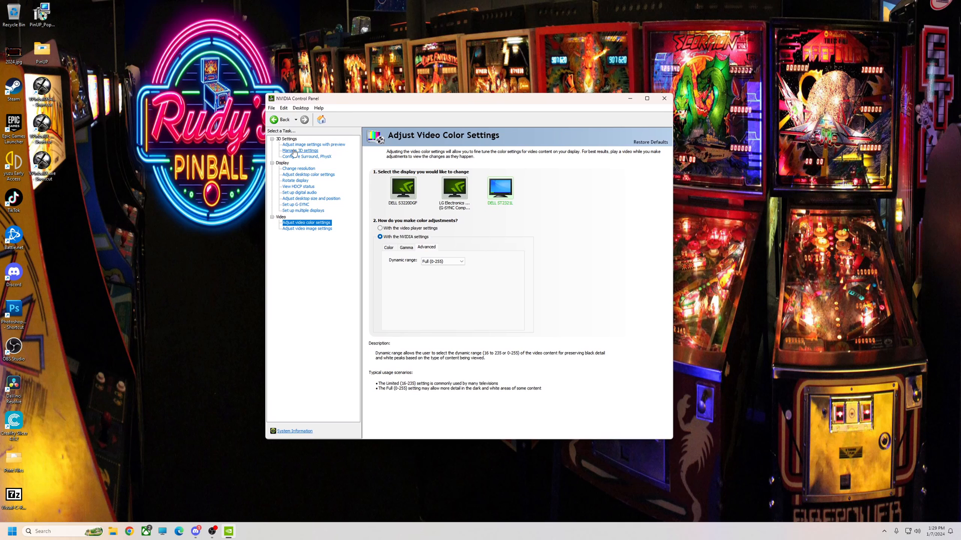
mouse_move(664, 103)
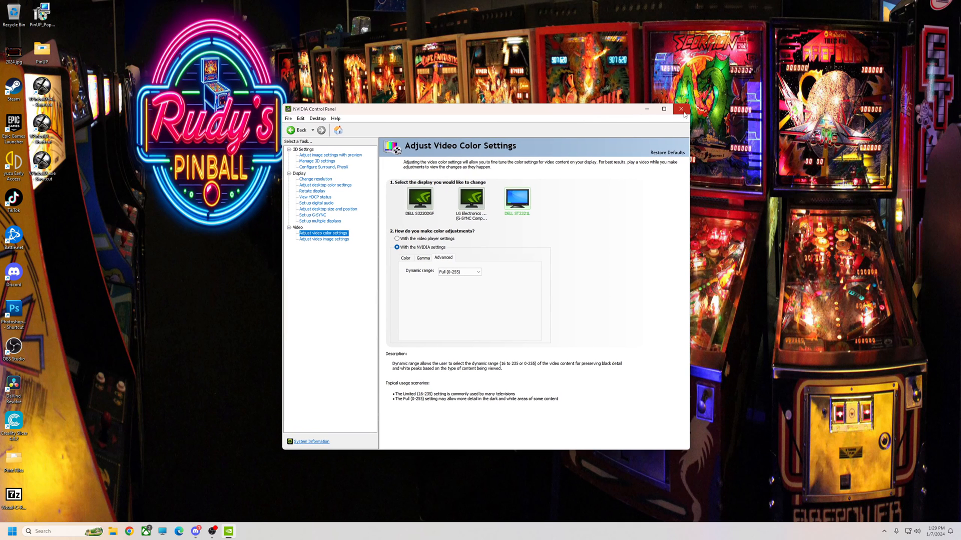
Close NVIDIA Control Panel and bring up Visual Pinball X's Video/Graphics Options via Preferences
click(681, 109)
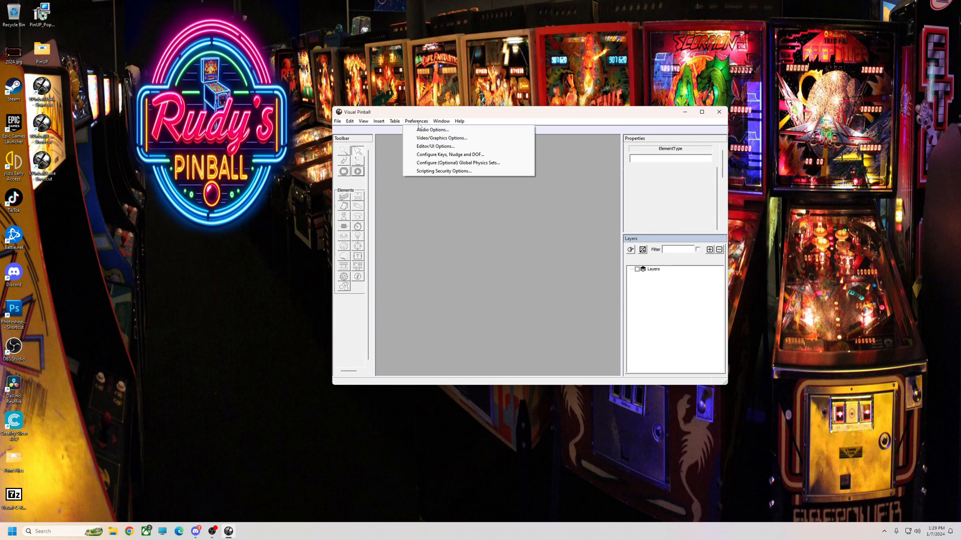
click(440, 138)
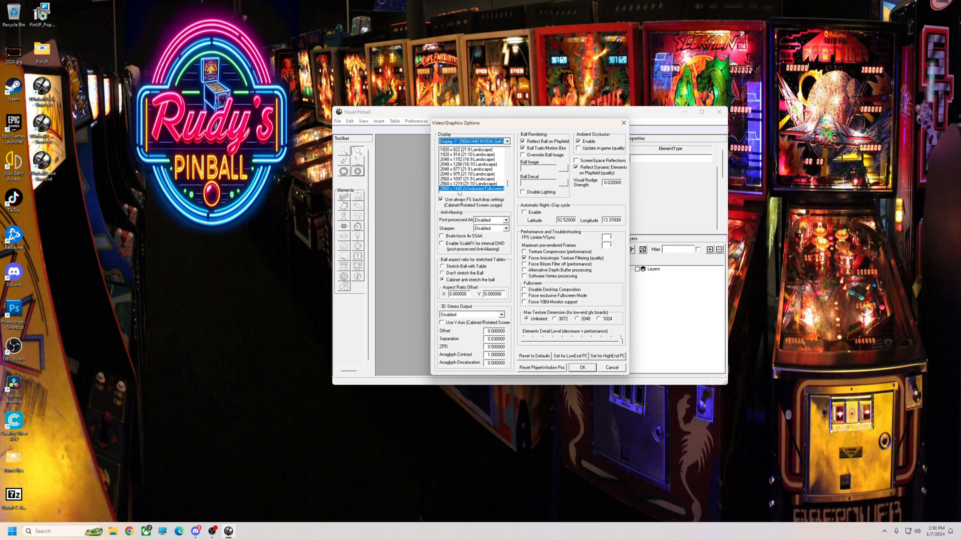
mouse_move(561, 130)
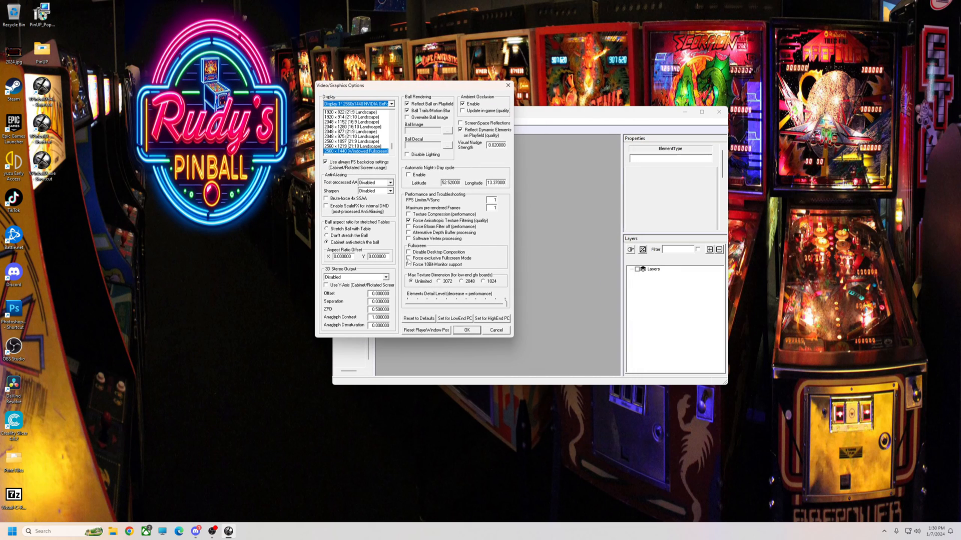
mouse_move(409, 258)
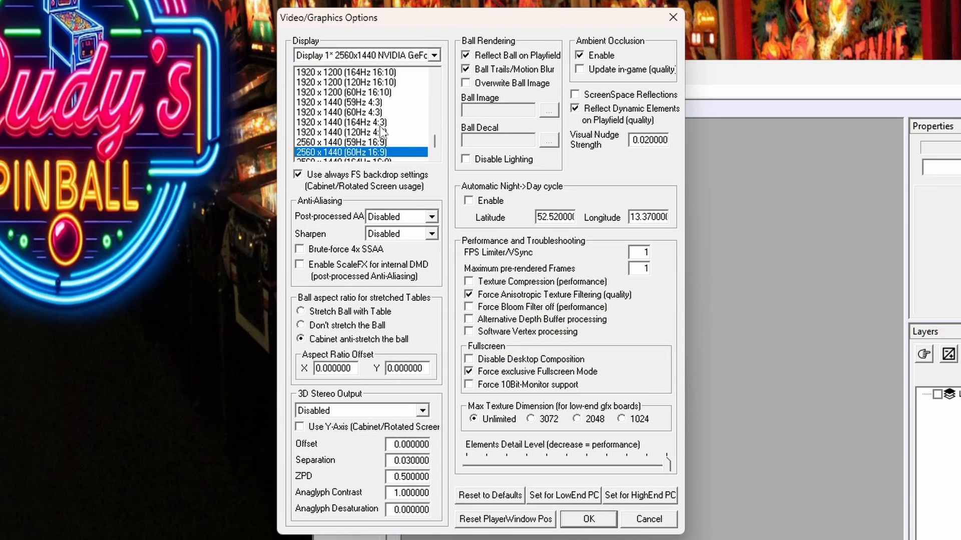
mouse_move(460, 323)
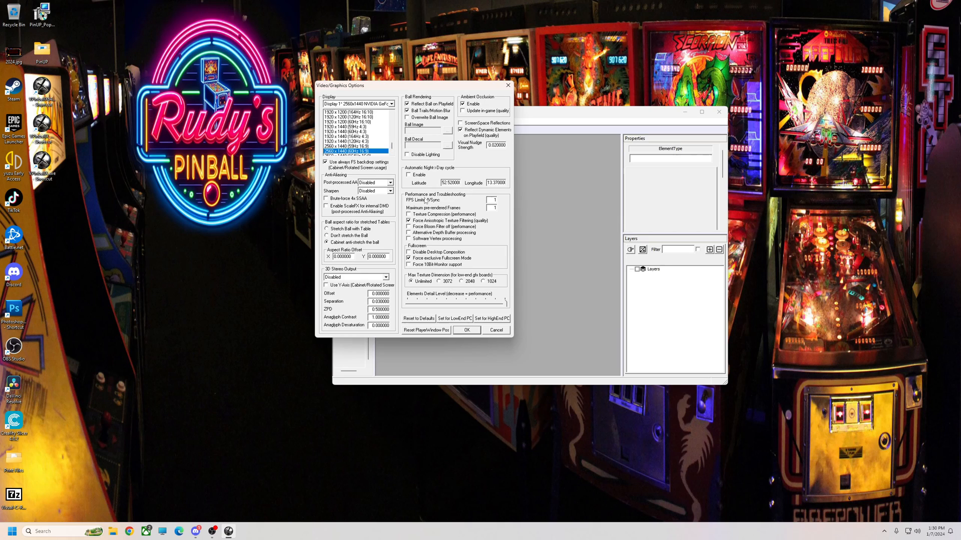
mouse_move(453, 198)
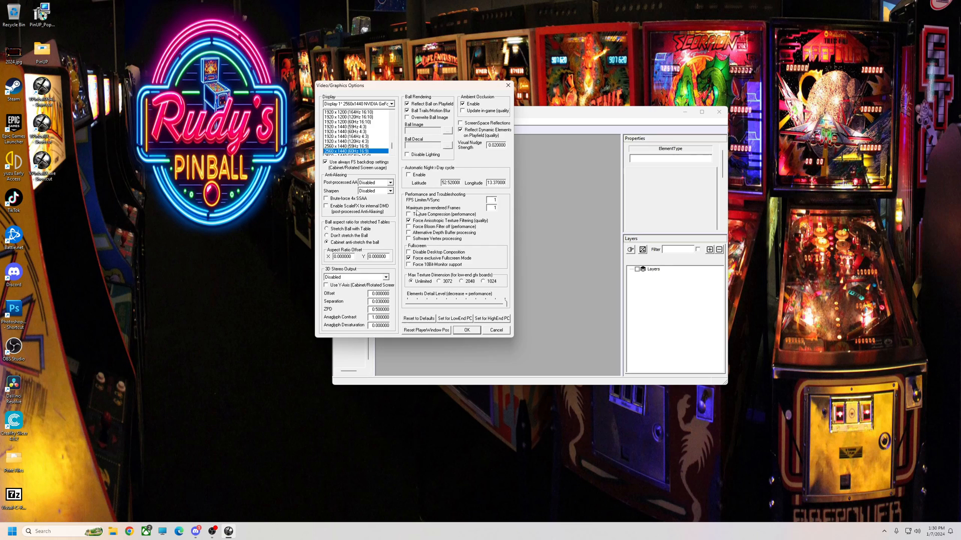
mouse_move(502, 210)
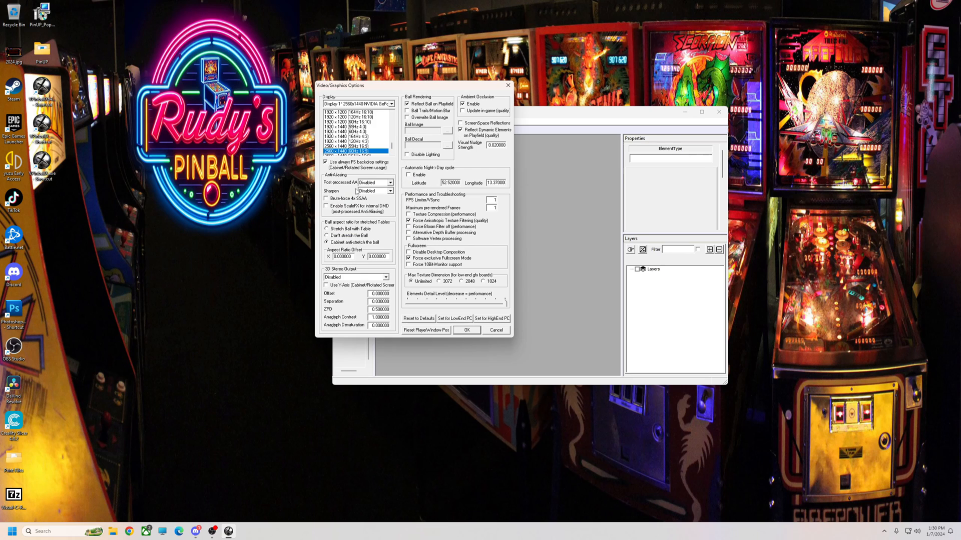
mouse_move(358, 182)
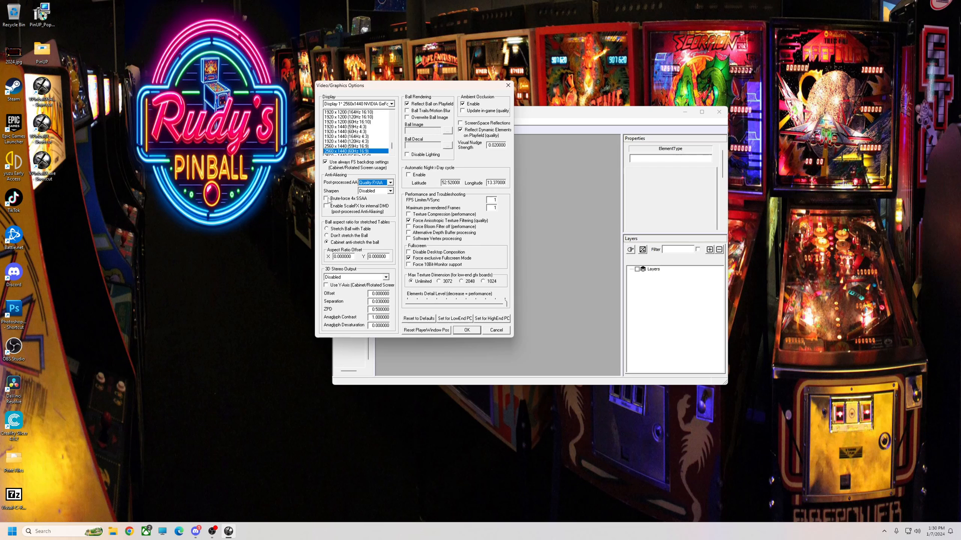
mouse_move(437, 345)
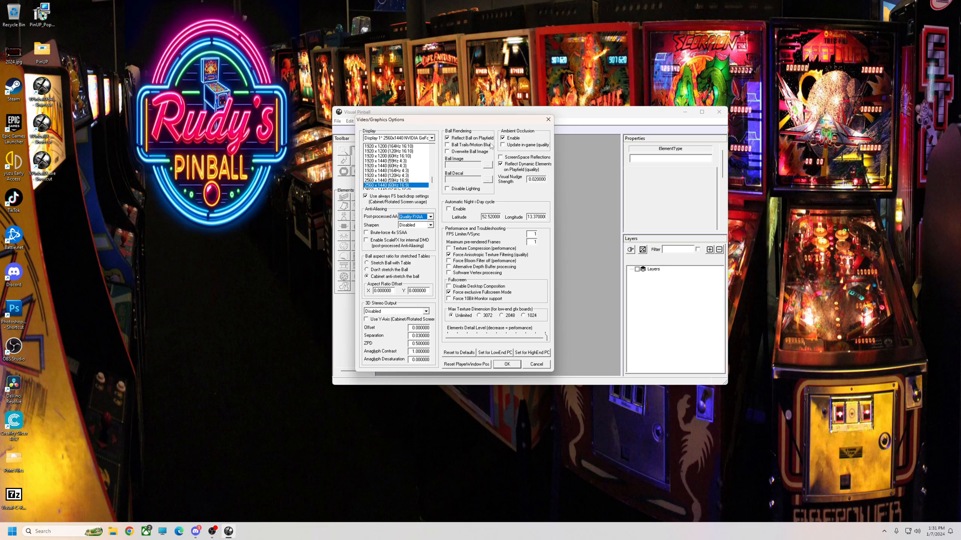
mouse_move(414, 285)
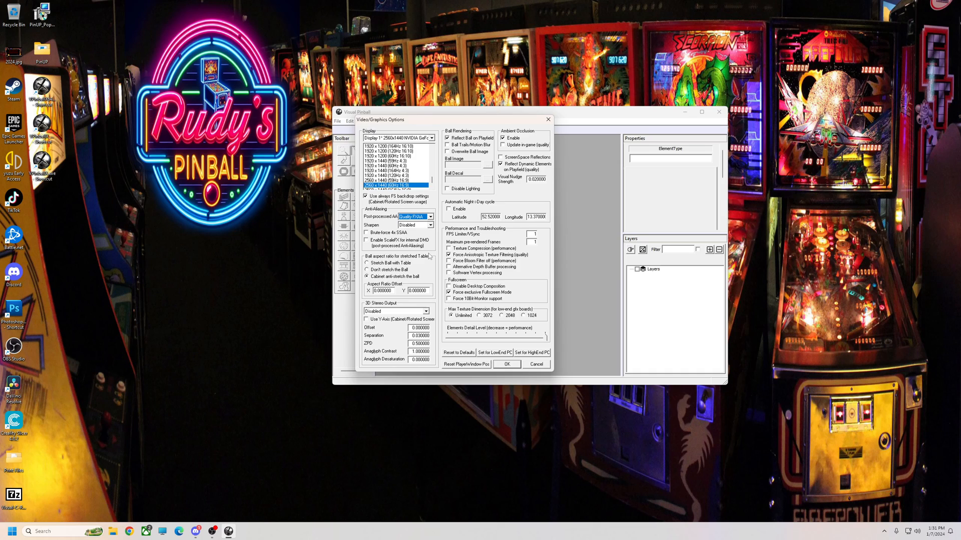
mouse_move(486, 195)
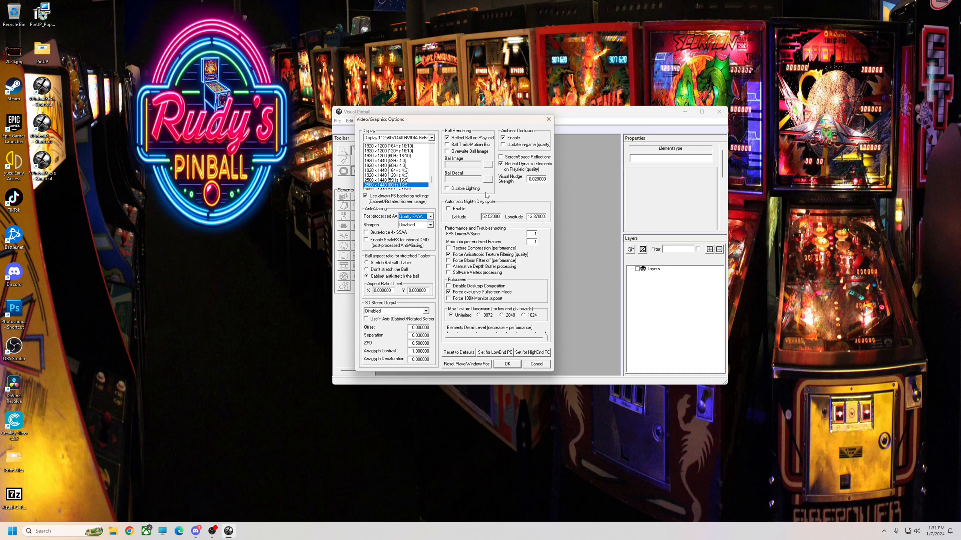
mouse_move(547, 119)
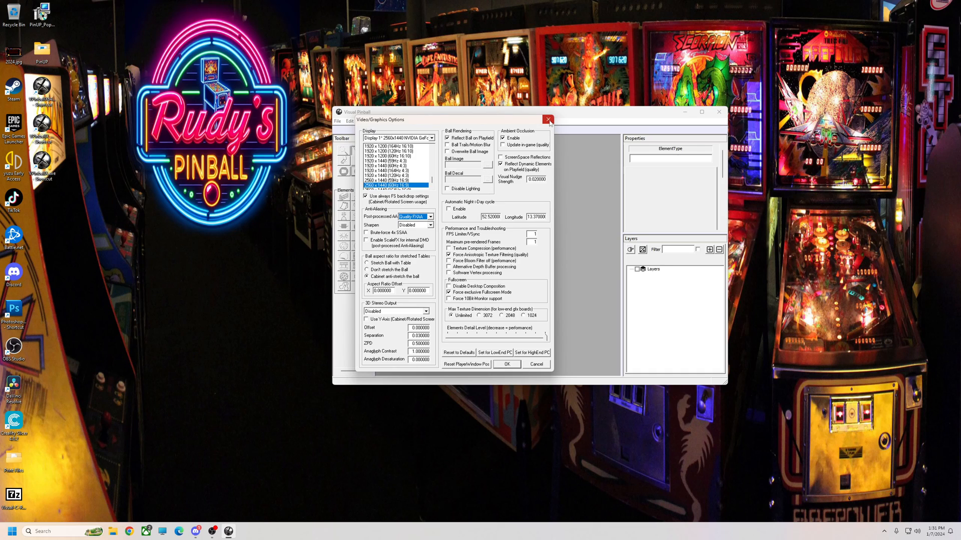
Close the first build's video options and show the other build's global options at 2560×1440 with Quality FXAA
click(548, 119)
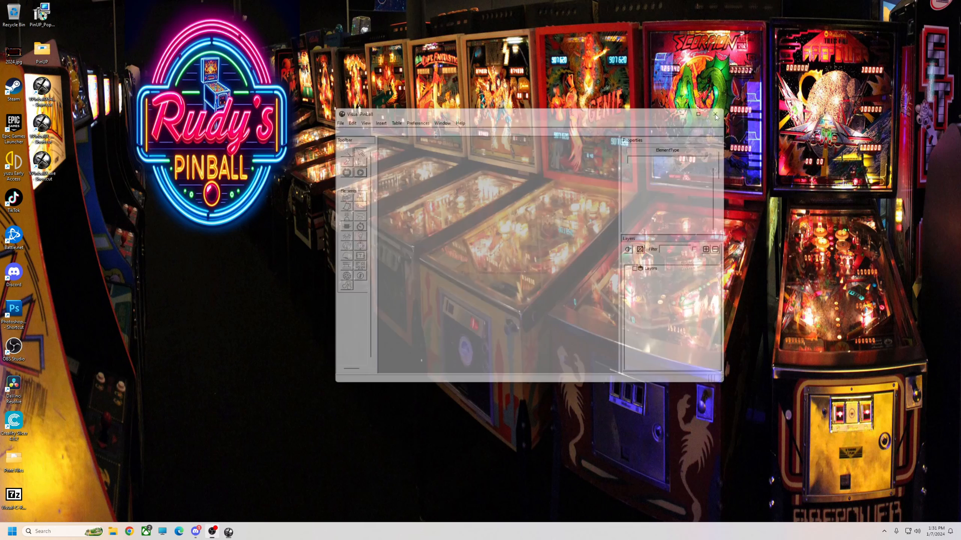
click(715, 116)
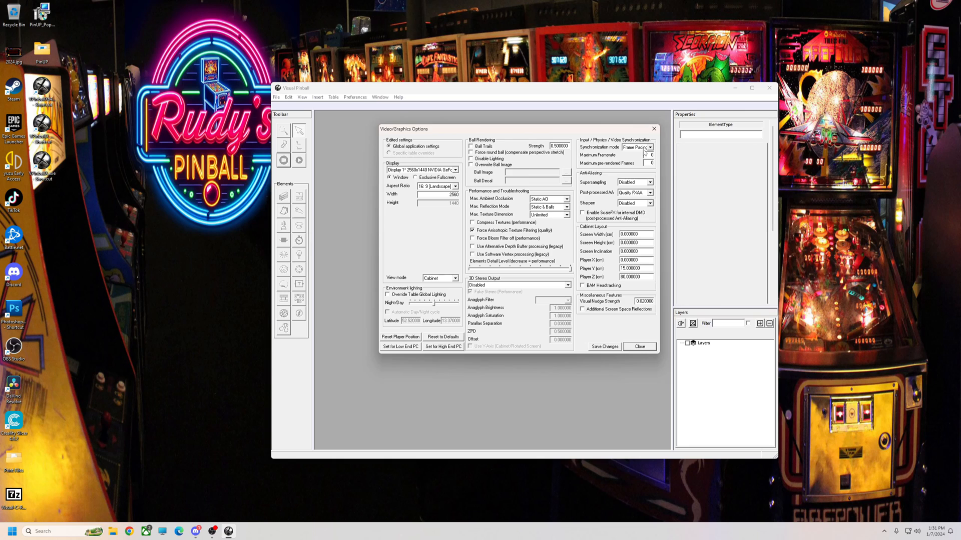
mouse_move(607, 207)
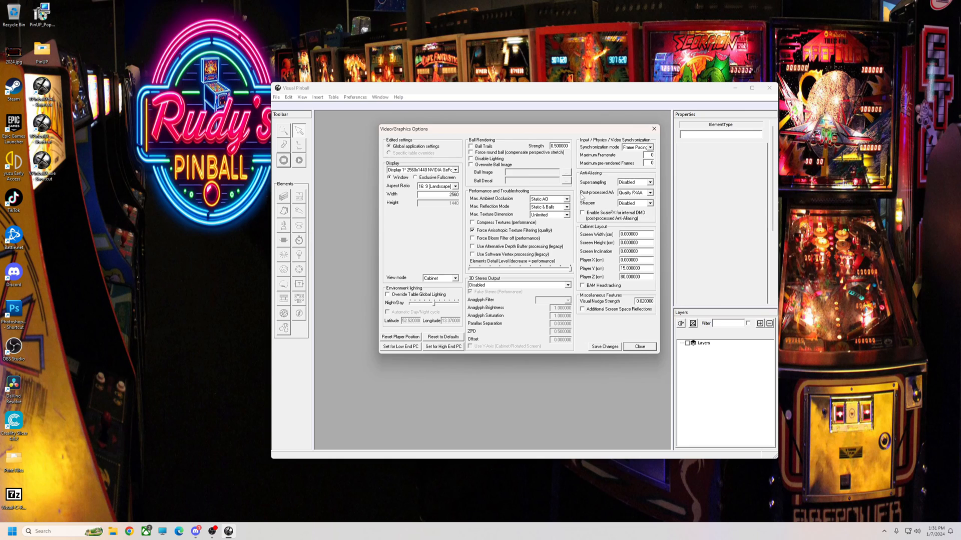
mouse_move(634, 192)
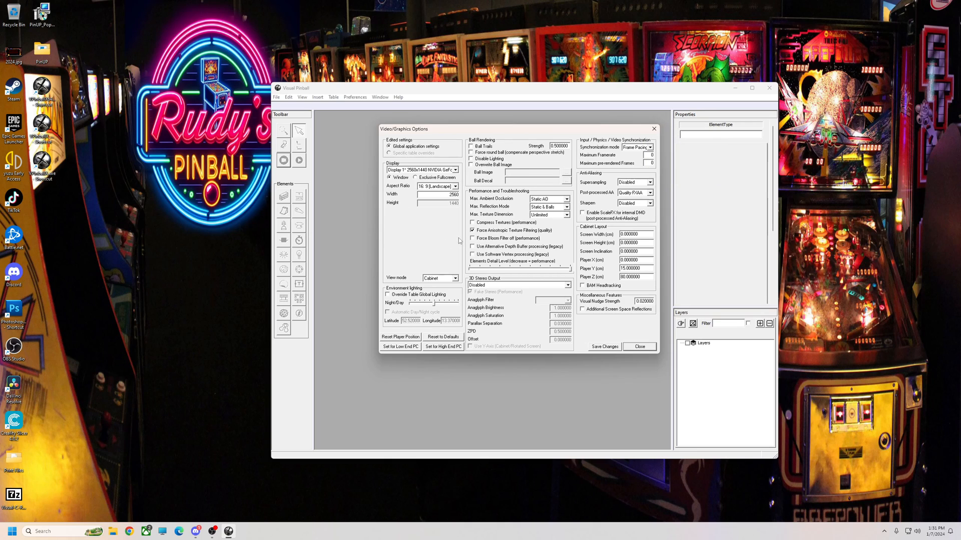
mouse_move(487, 234)
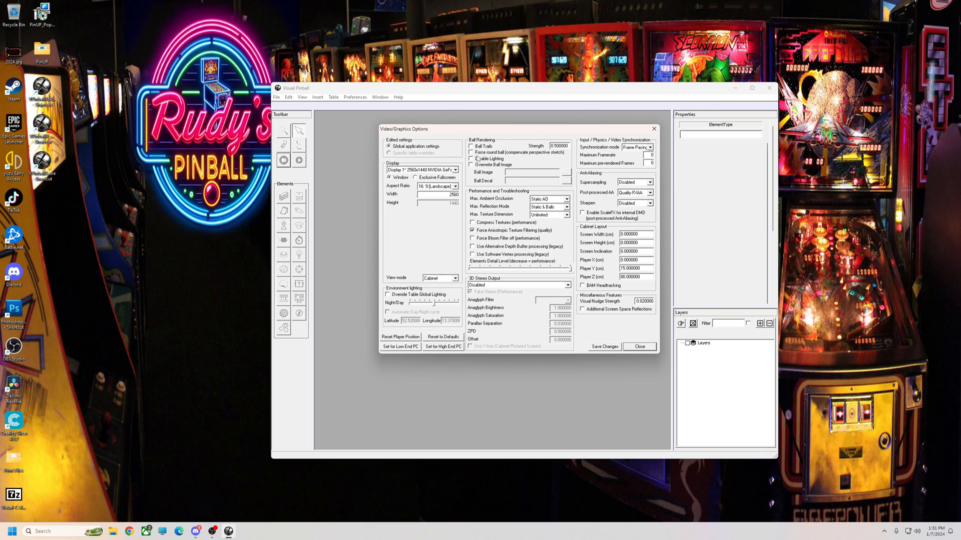
mouse_move(484, 172)
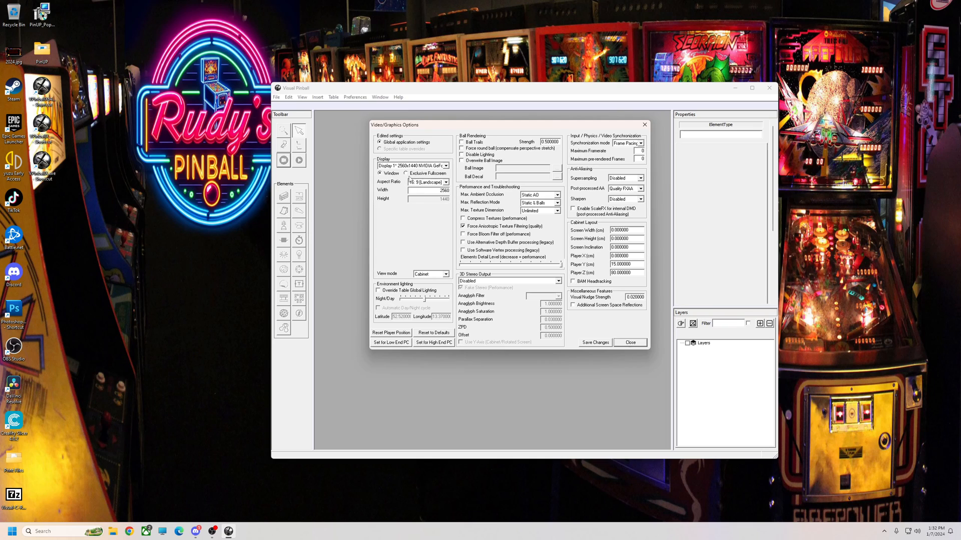
Choose Exclusive Fullscreen, Force 10Bit-Monitor support and 2560 x 1440 (164Hz 16:9)
click(403, 173)
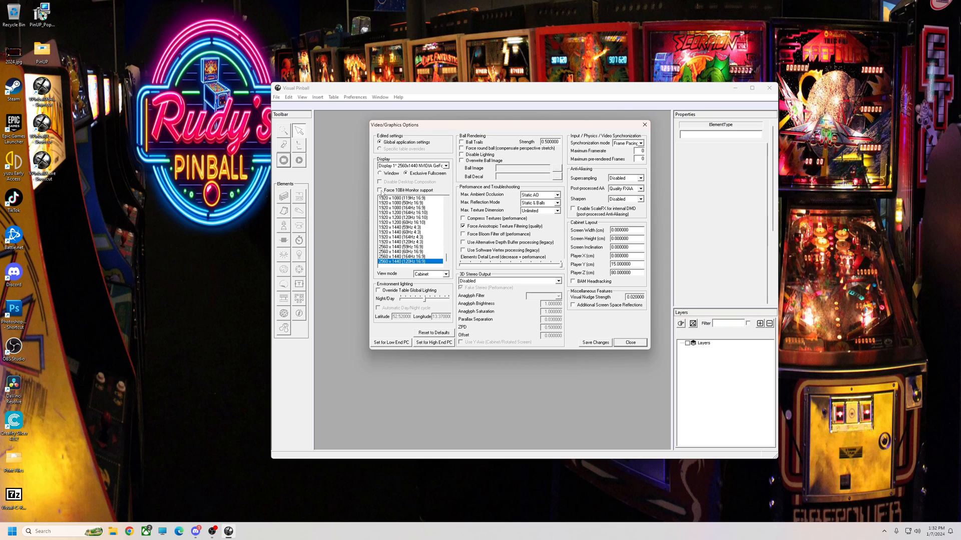
click(380, 190)
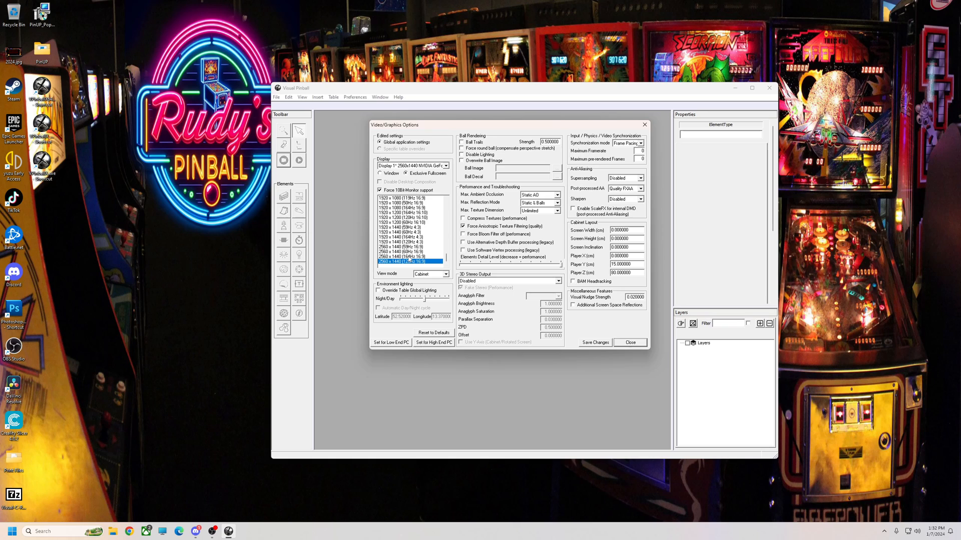
click(404, 256)
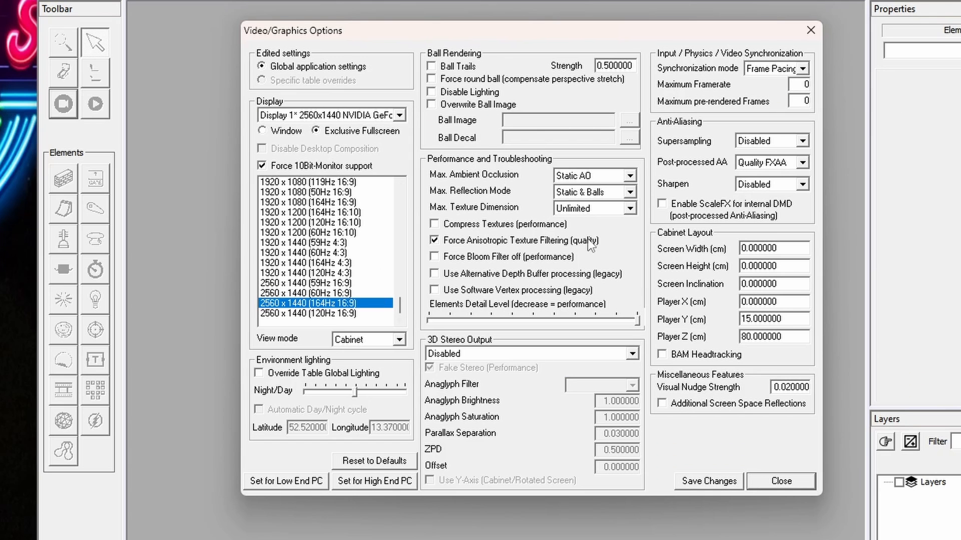
mouse_move(534, 276)
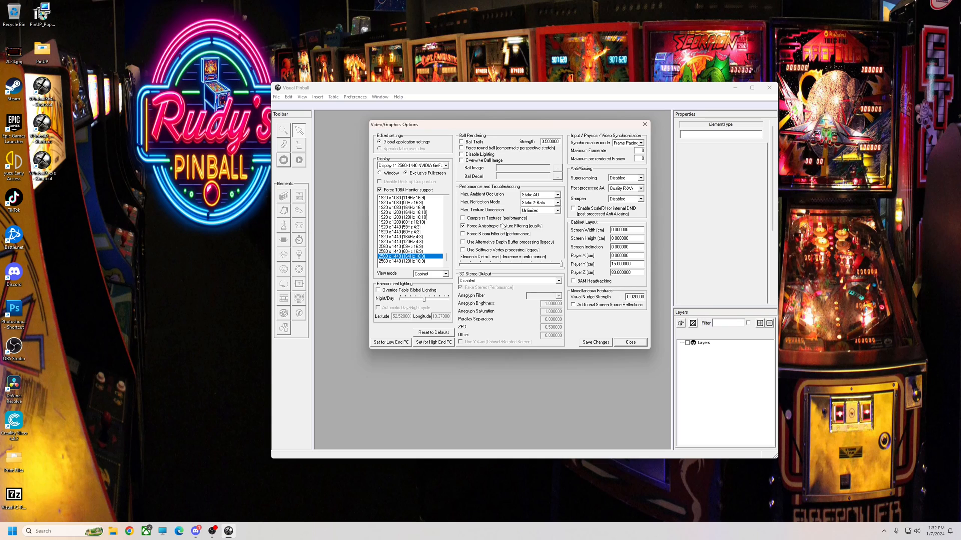
mouse_move(482, 226)
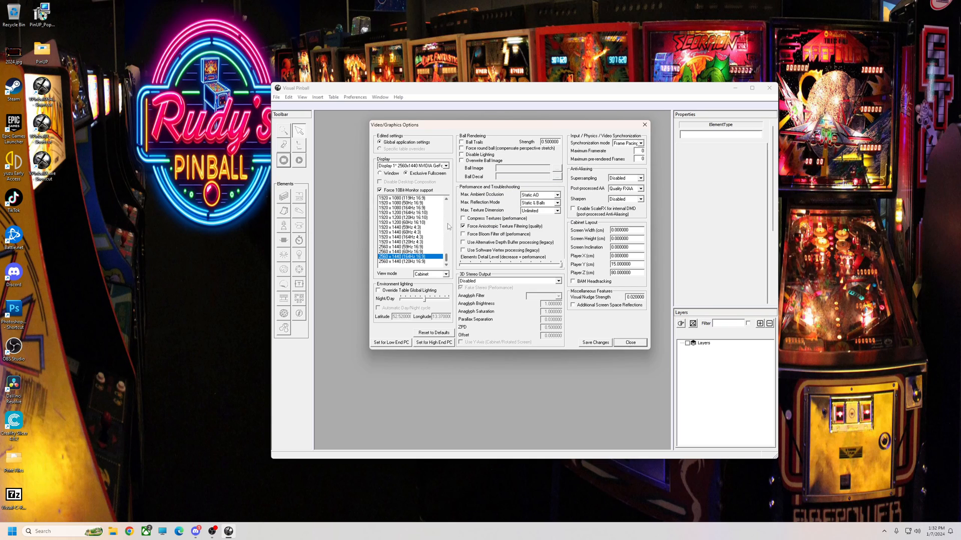
mouse_move(740, 263)
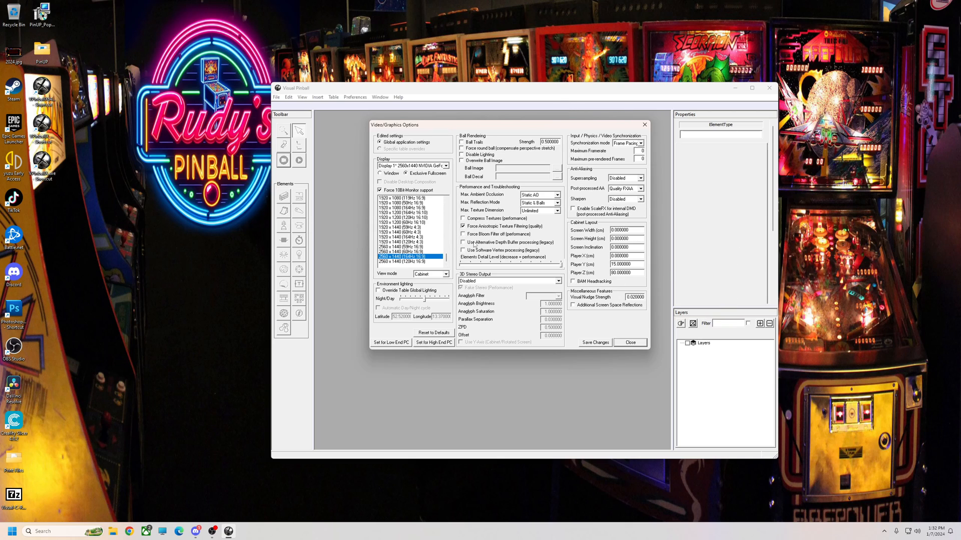
Close the global Video/Graphics Options and load the Die Hard Trilogy (Original 2023) table in the editor
click(463, 242)
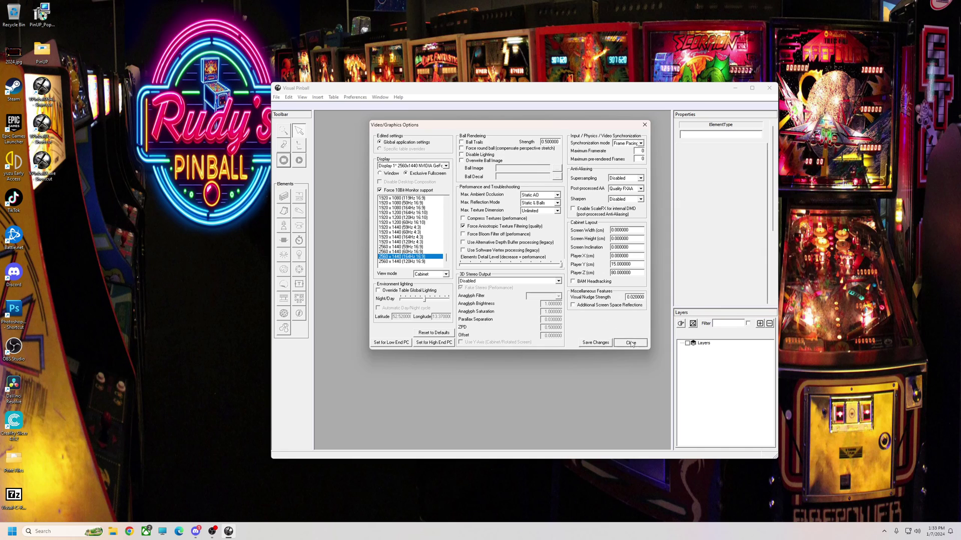
click(276, 97)
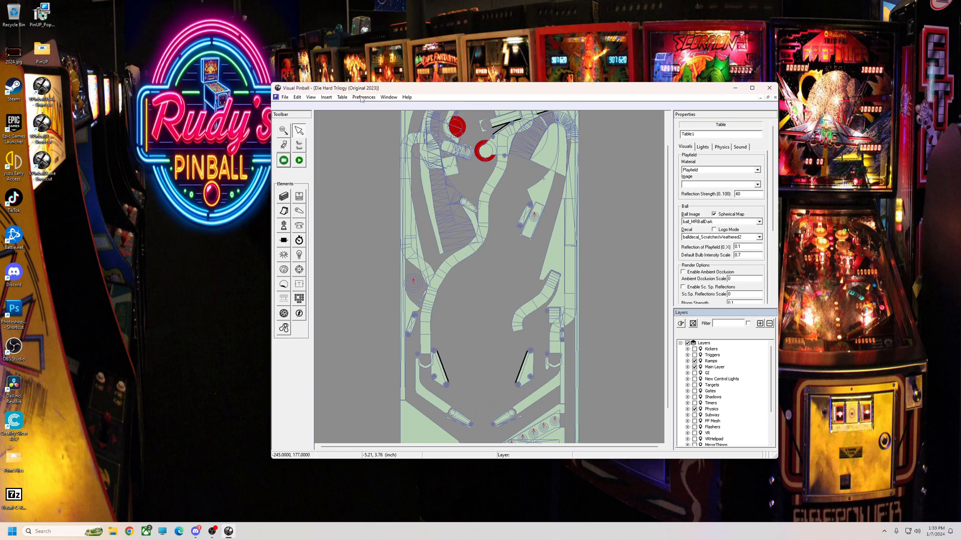
Edit the Die Hard Trilogy table's own overrides and tick Force Bloom Filter off (performance)
click(362, 97)
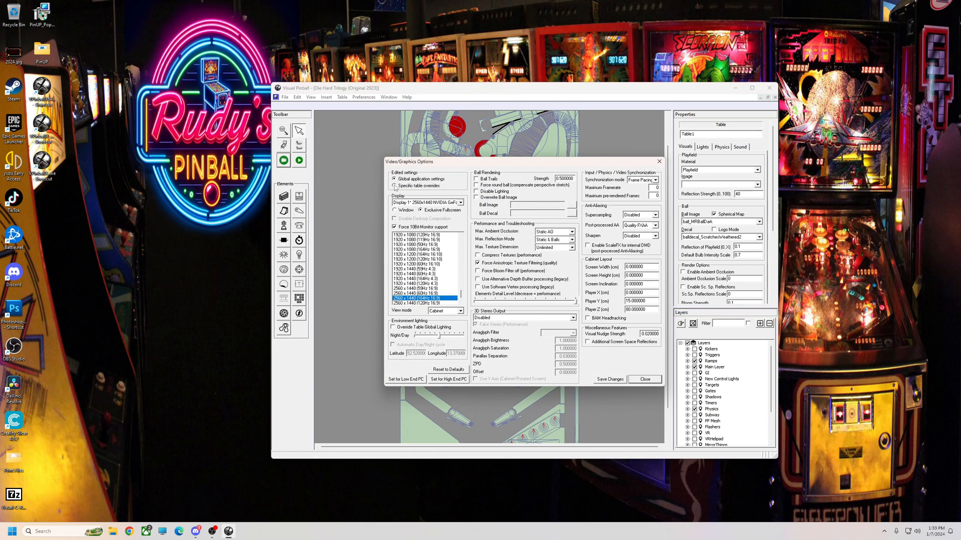
click(392, 186)
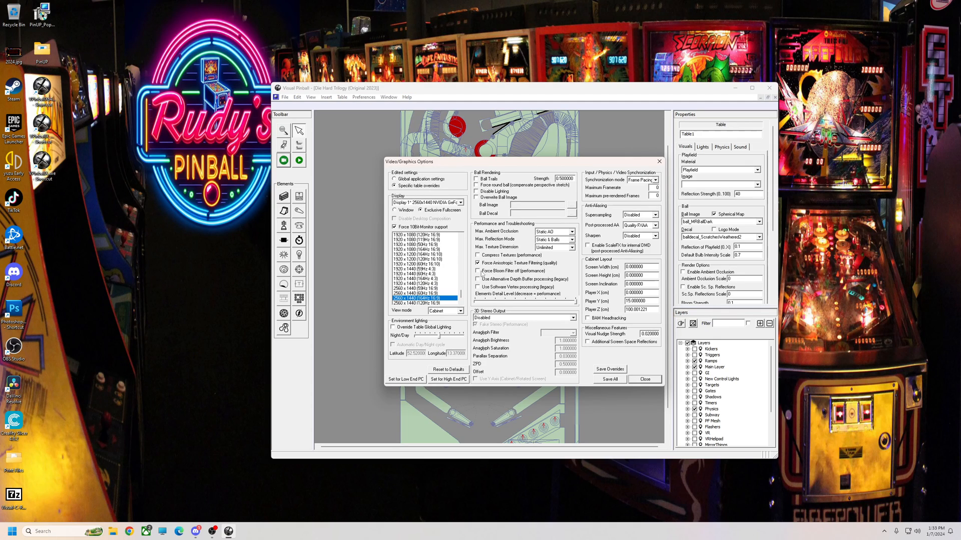
click(478, 271)
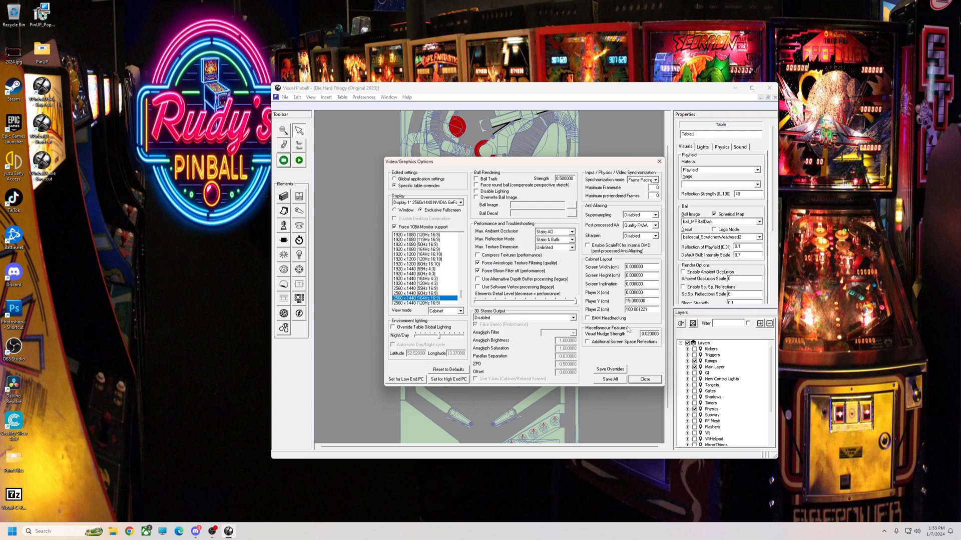
mouse_move(642, 179)
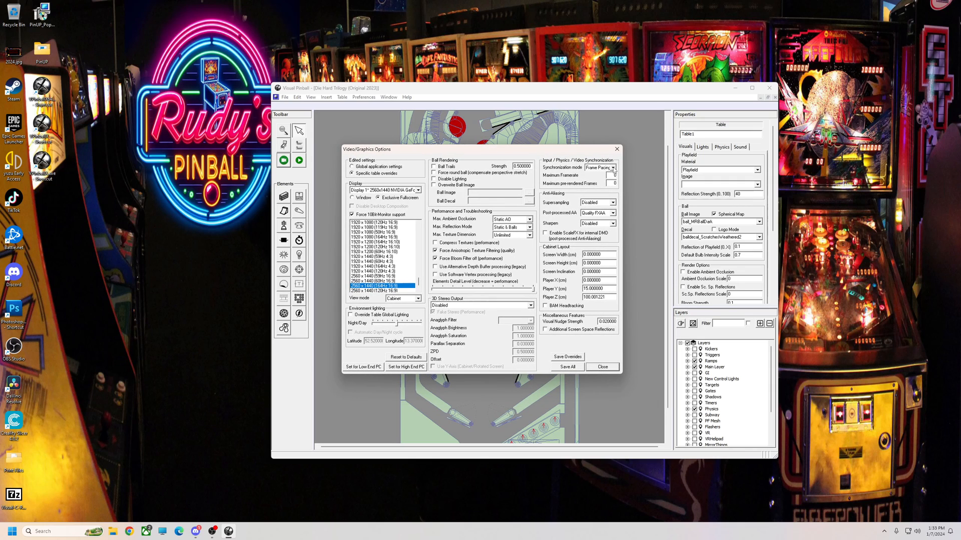
Set the table's Synchronization mode to Adaptive Sync at 164 fps and close its options
click(611, 167)
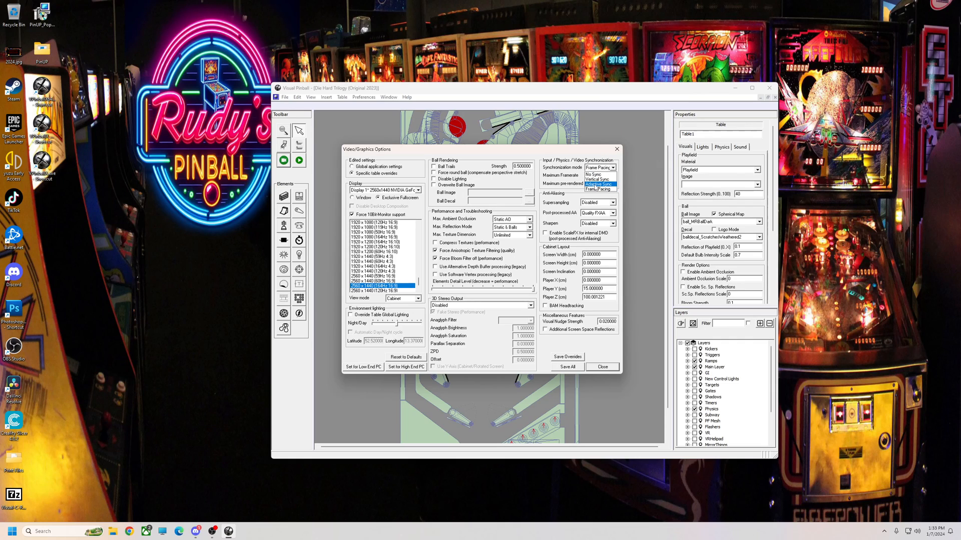
click(598, 183)
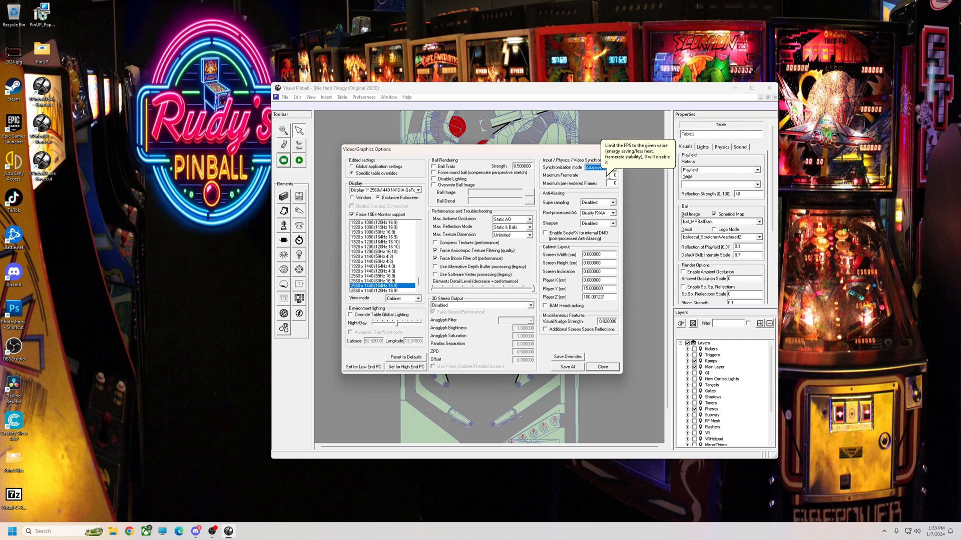
mouse_move(626, 176)
text(164)
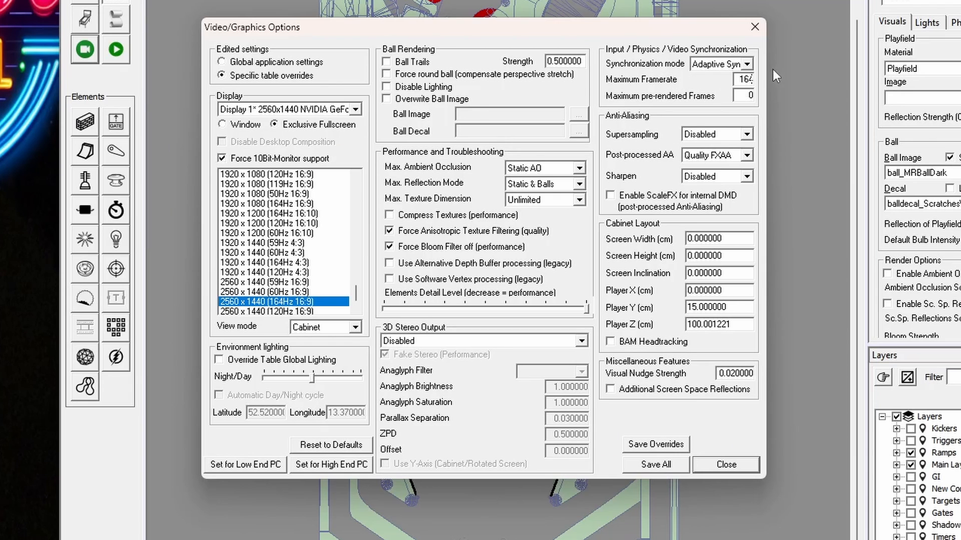
mouse_move(636, 355)
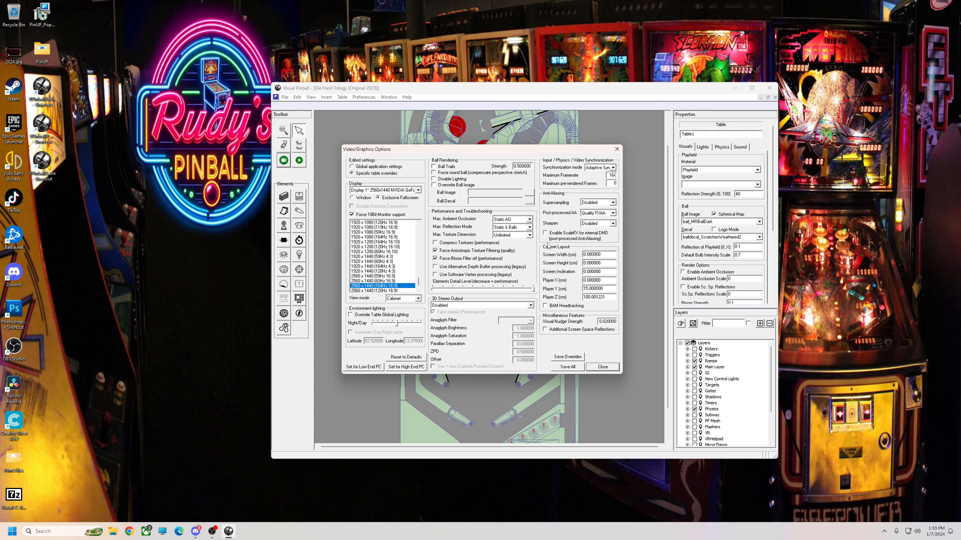
click(599, 167)
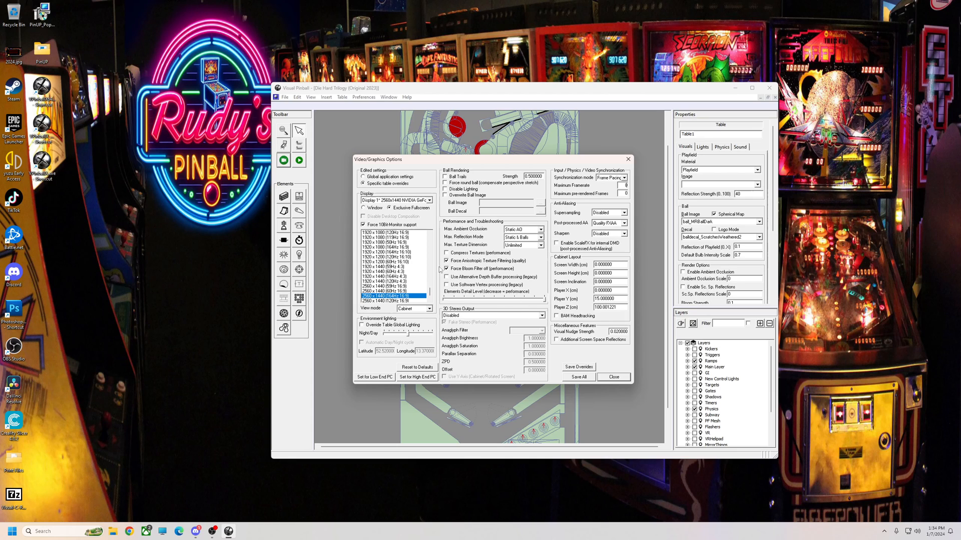
click(612, 377)
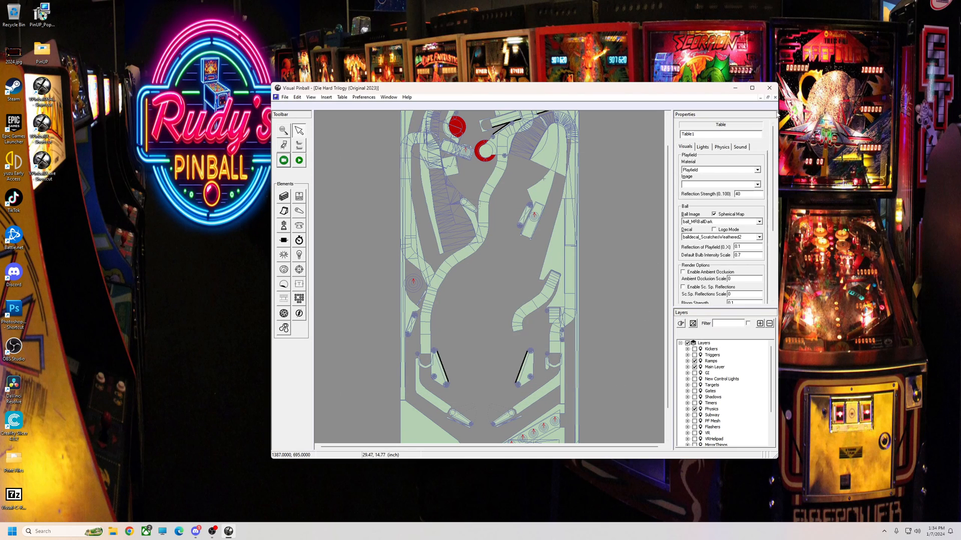
In the empty editor window, review the global Video/Graphics Options and close them again
click(769, 88)
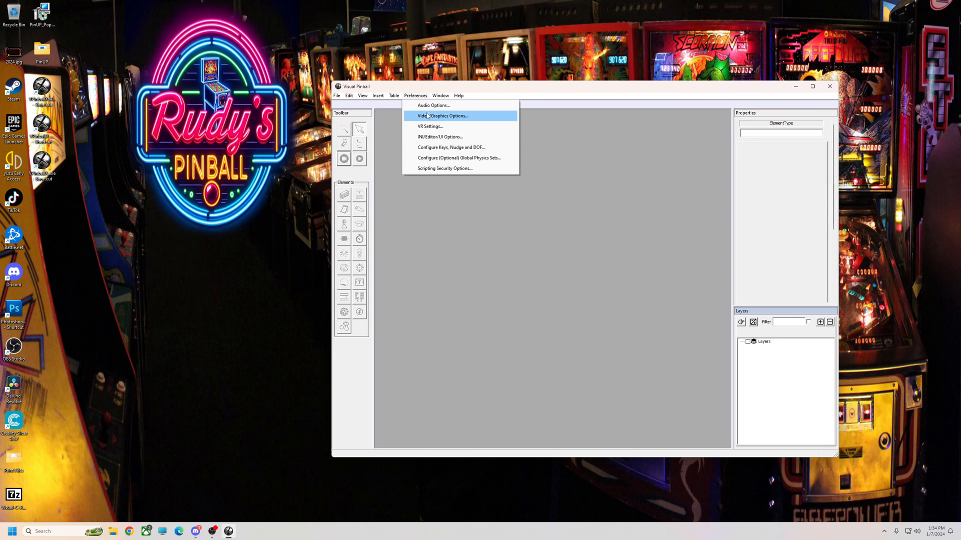
click(443, 116)
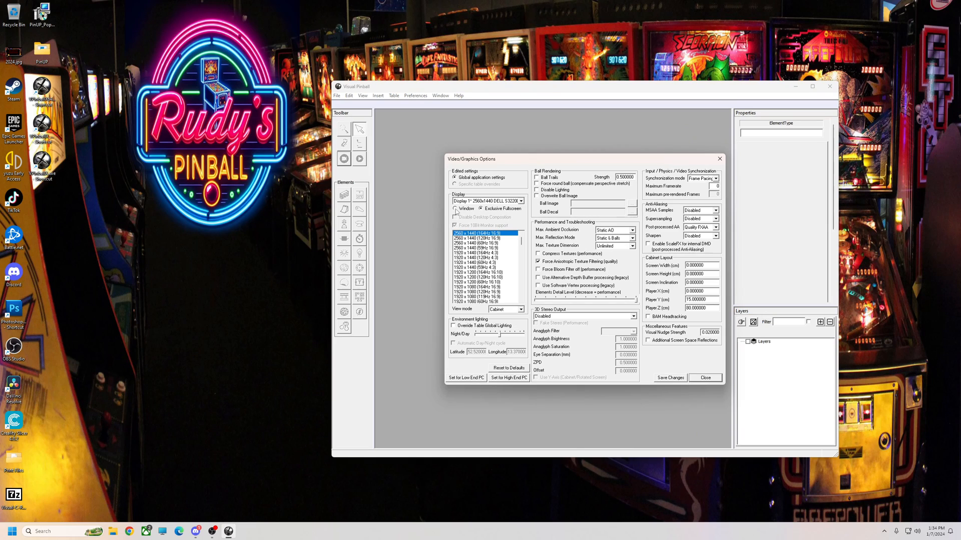
mouse_move(492, 208)
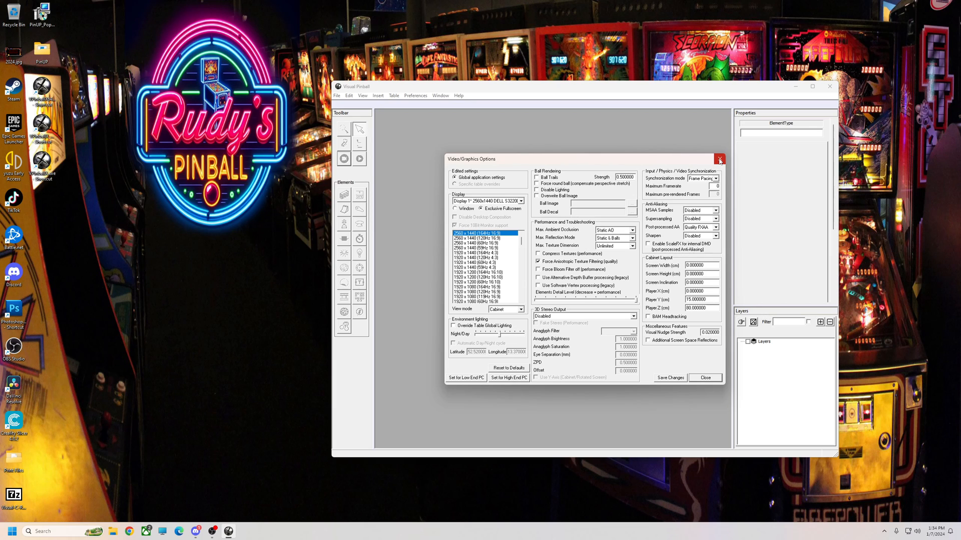
click(704, 378)
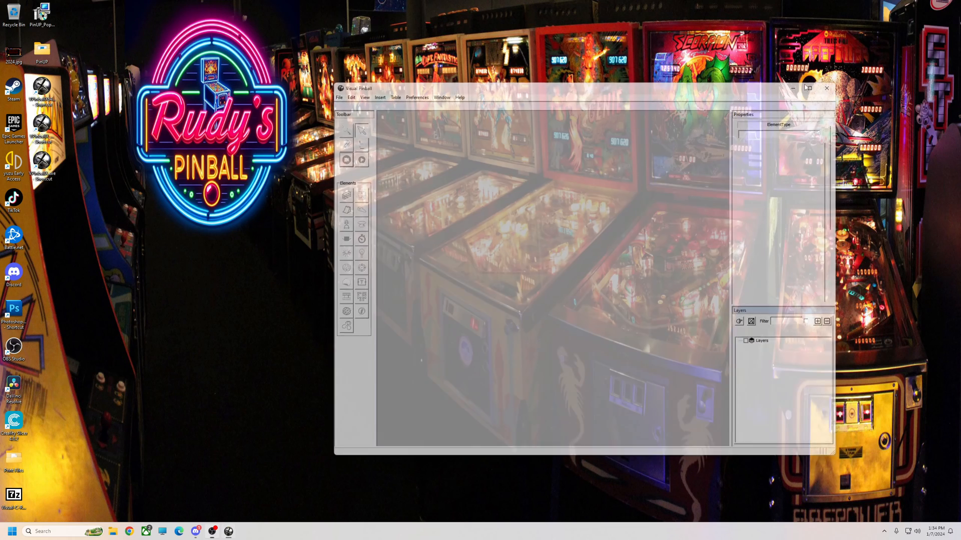
Reopen the global Video/Graphics Options from Preferences, showing windowed 2560 × 1440, 16:9 landscape
click(827, 88)
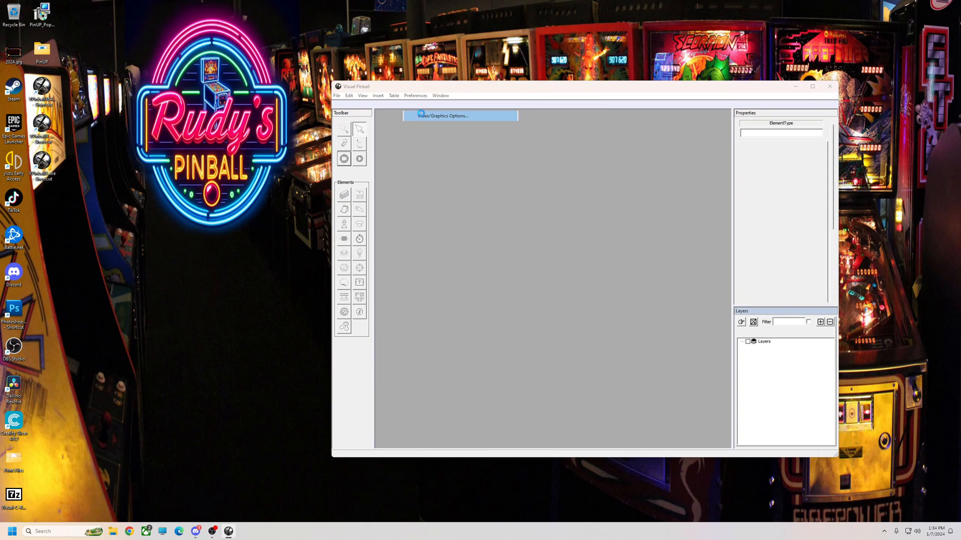
click(443, 116)
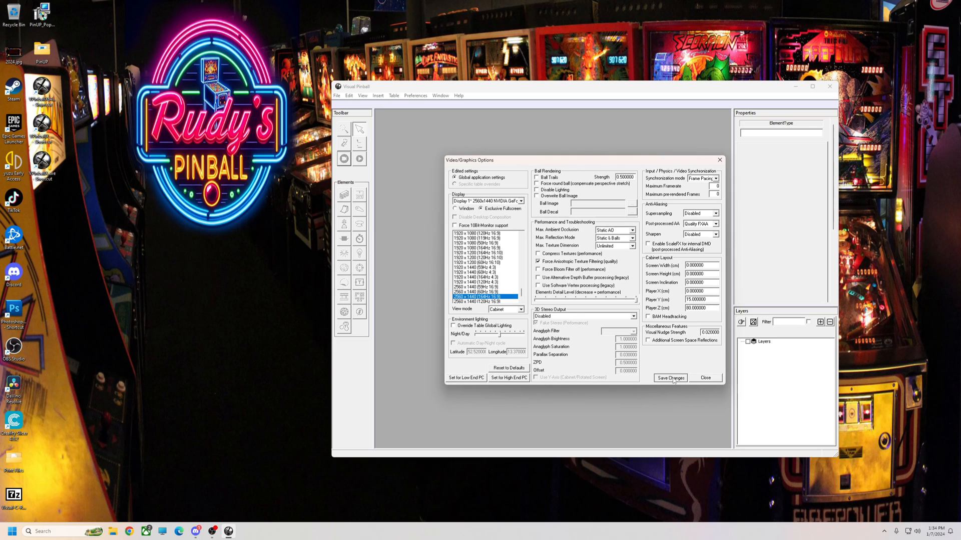
click(669, 379)
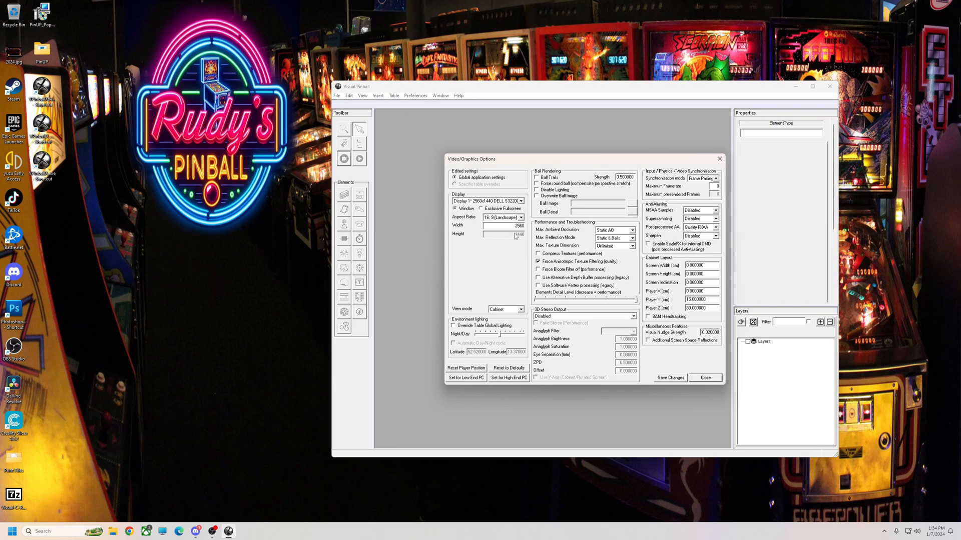
mouse_move(558, 211)
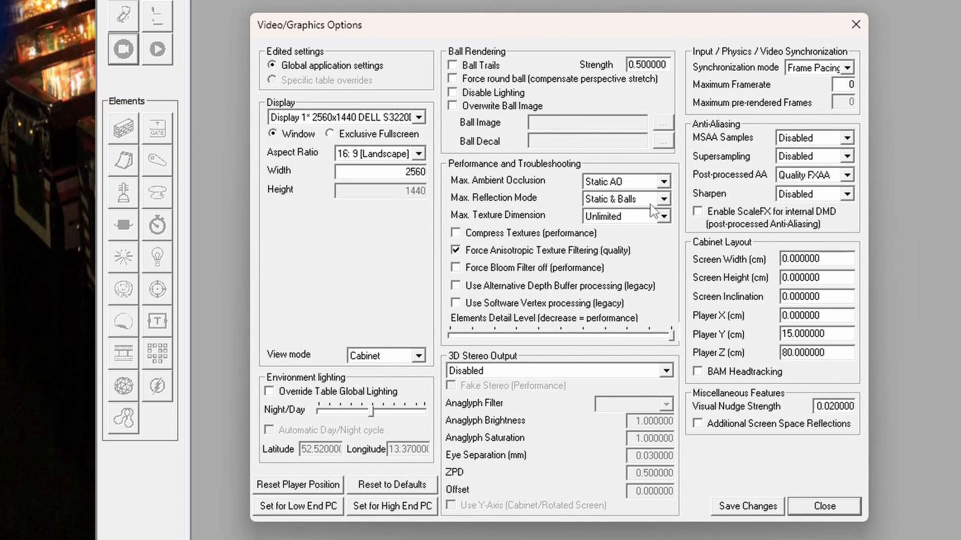
mouse_move(844, 203)
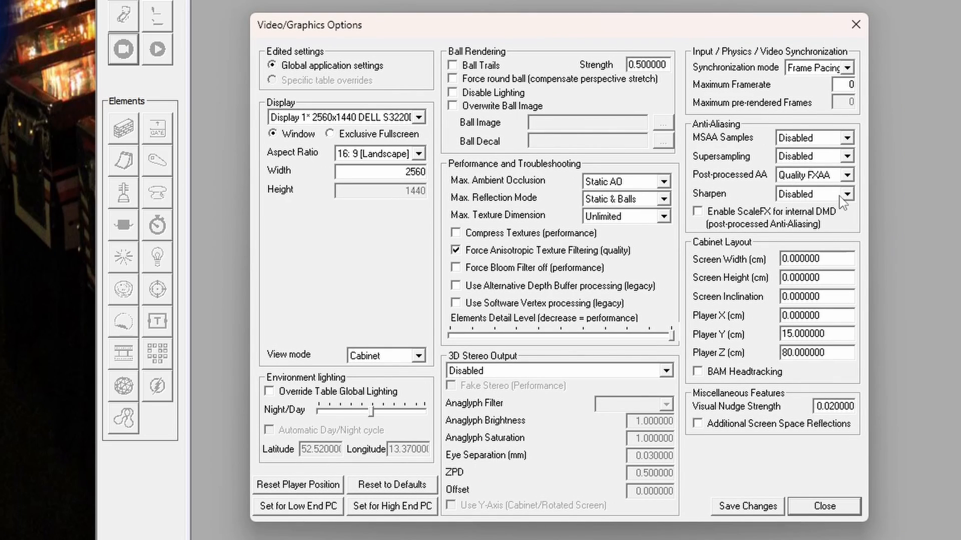
mouse_move(588, 148)
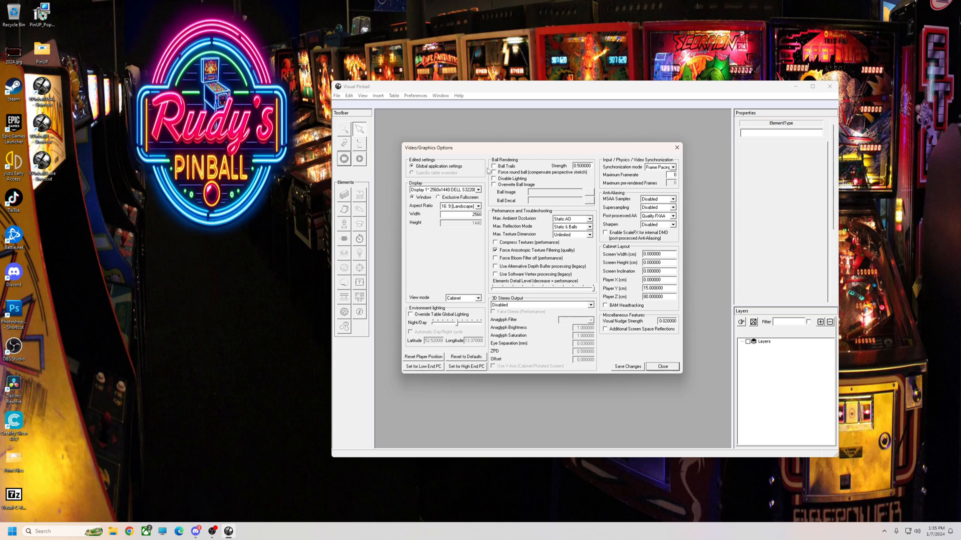
mouse_move(607, 329)
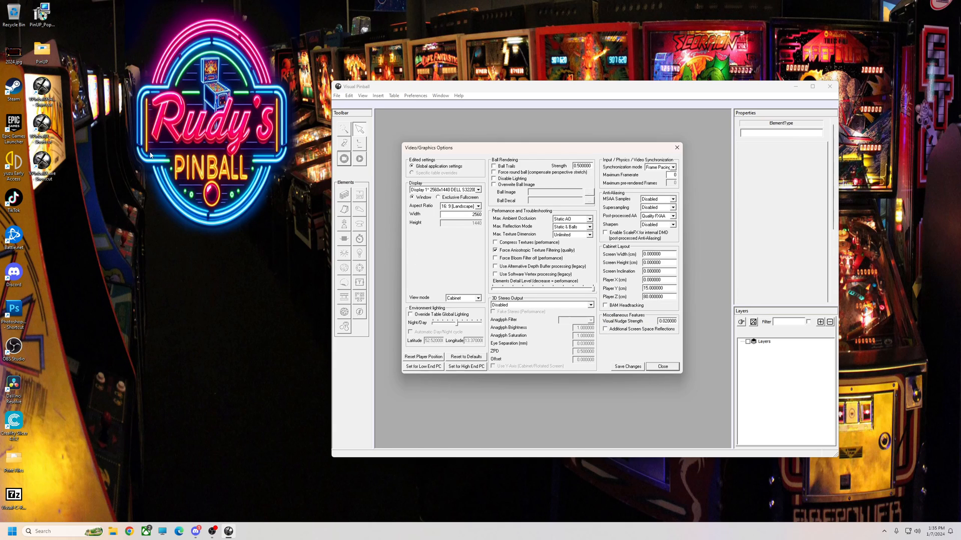
mouse_move(324, 207)
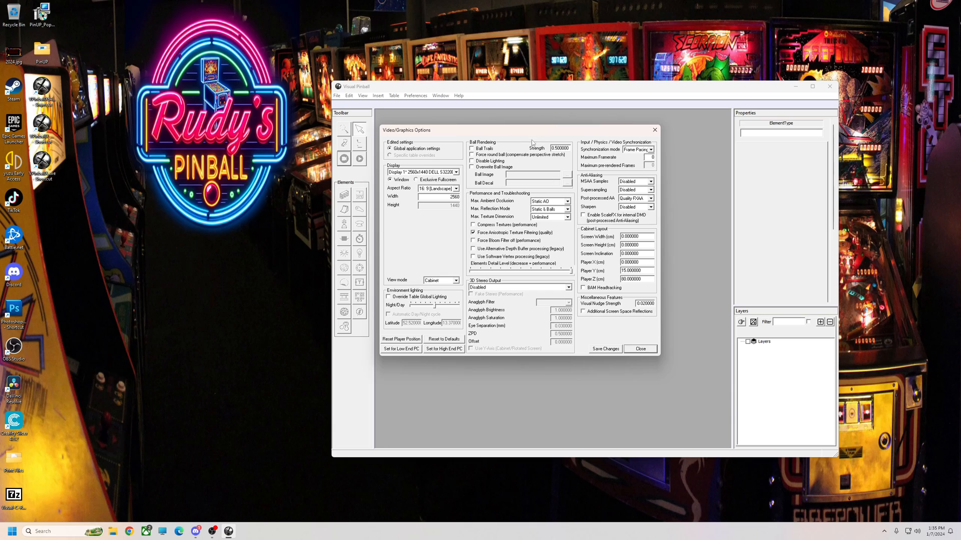
mouse_move(483, 244)
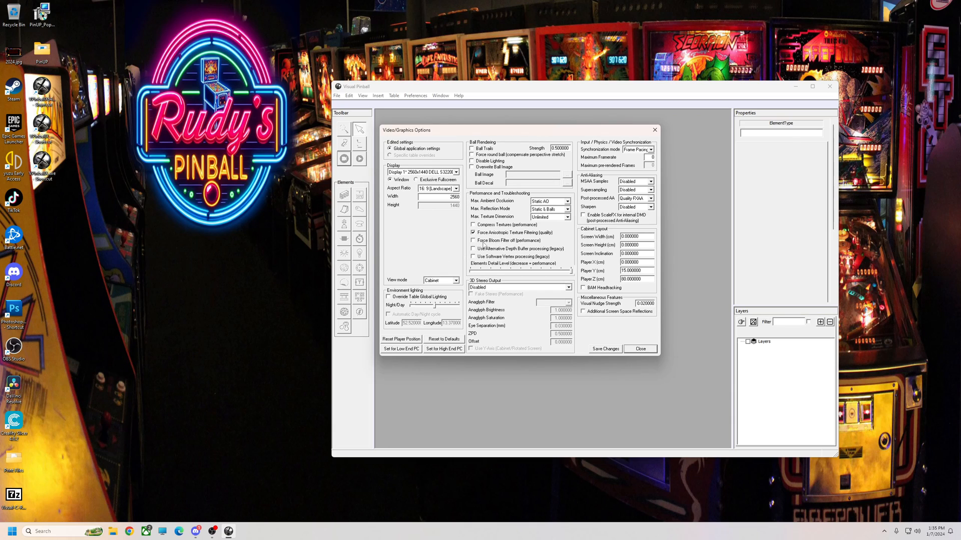
mouse_move(481, 244)
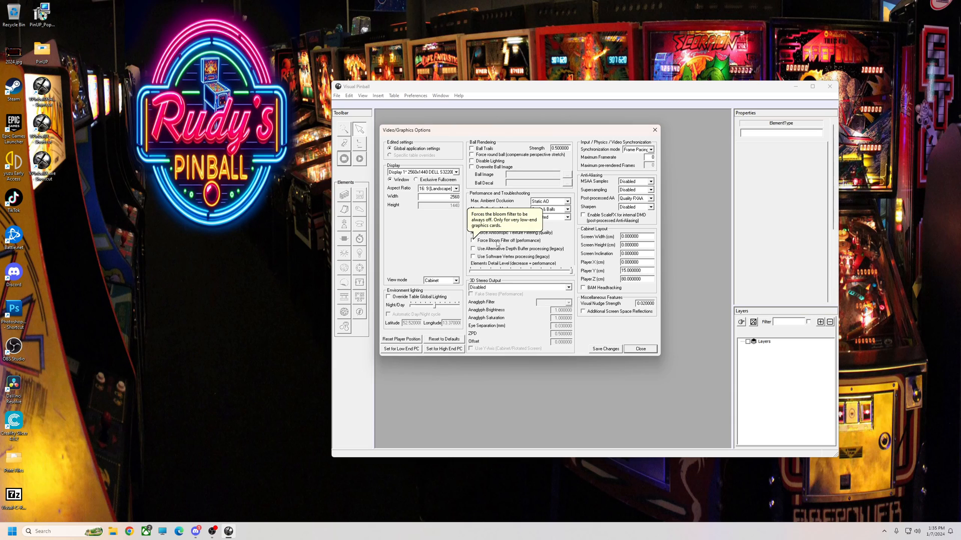
mouse_move(546, 323)
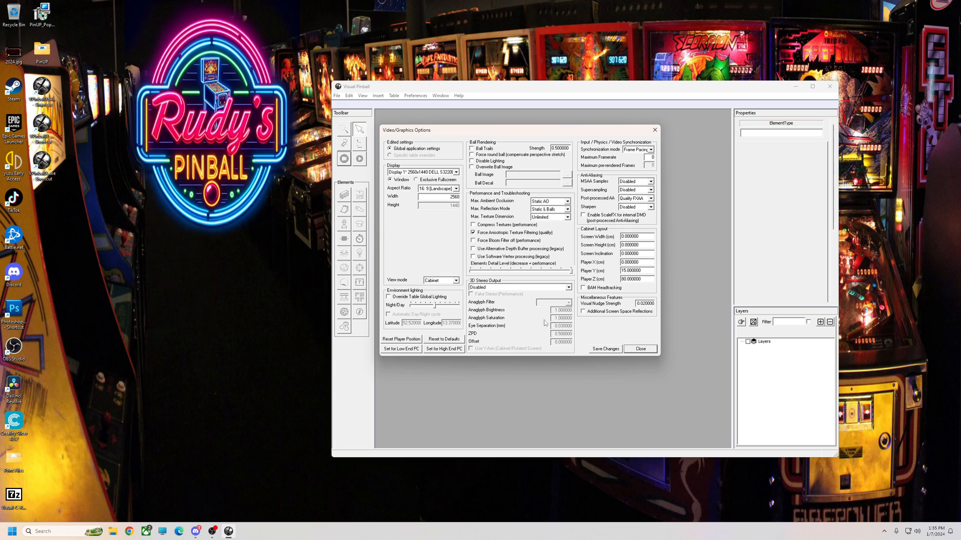
mouse_move(614, 353)
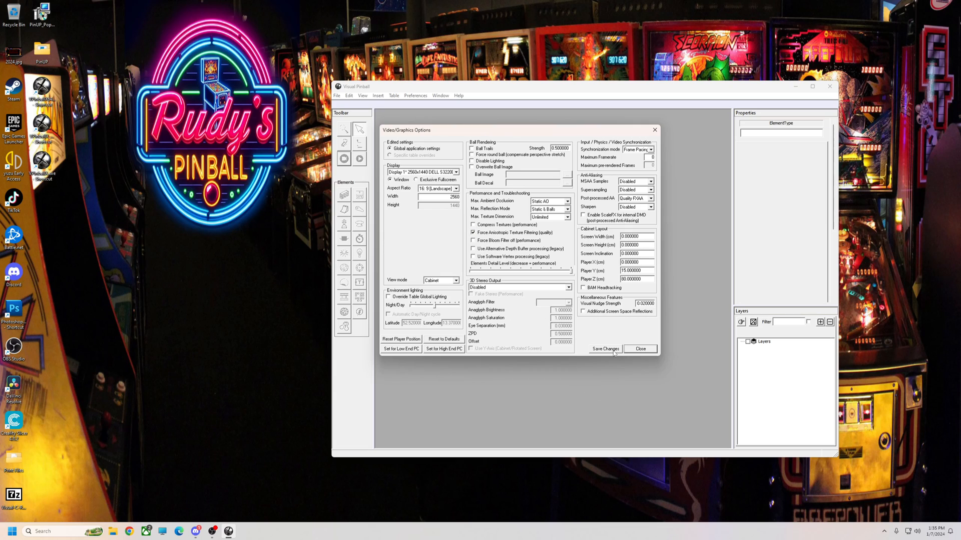
Leave Force Bloom Filter off unticked and save the global video settings
click(639, 349)
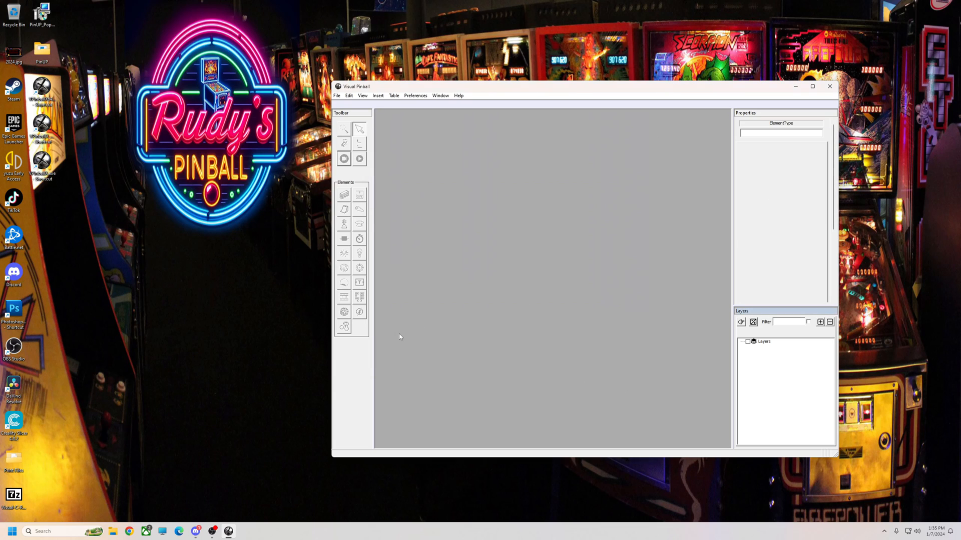